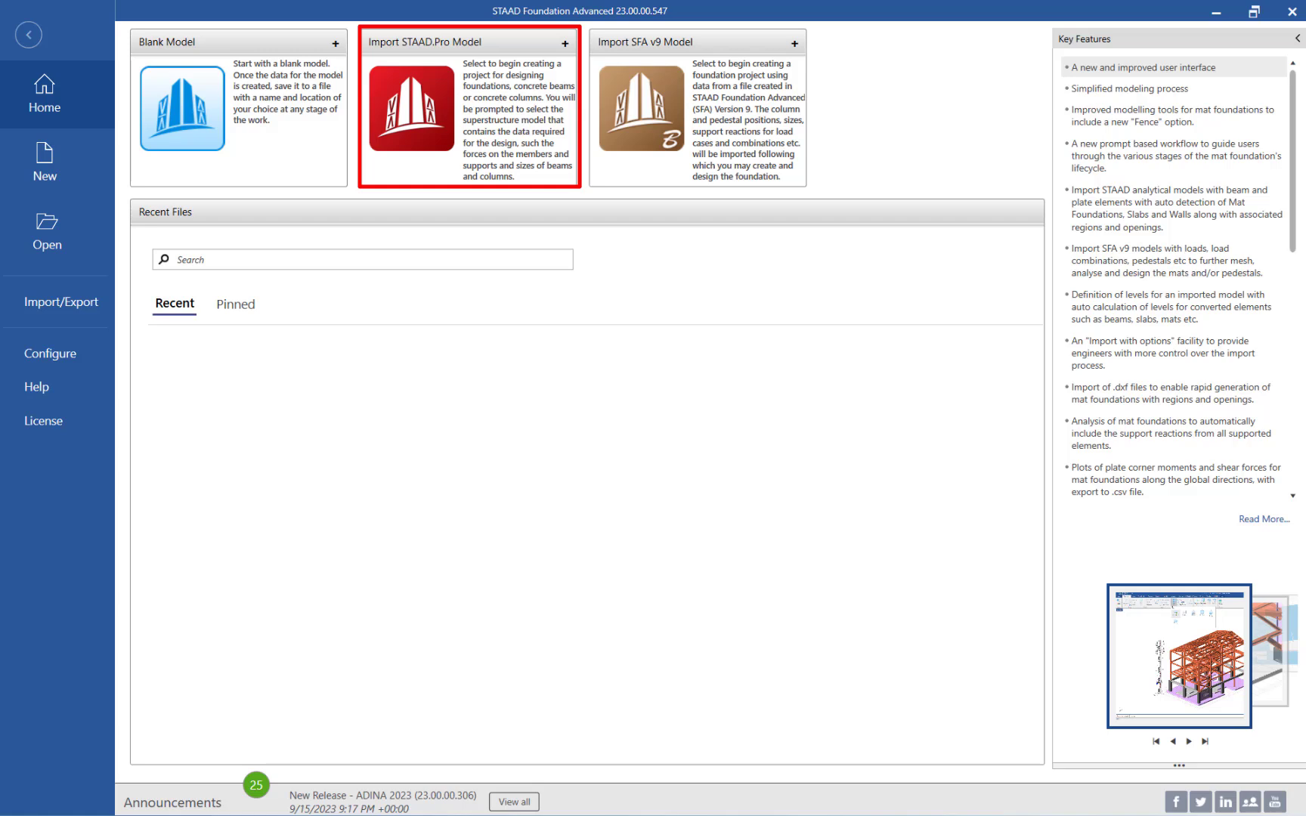
mouse_move(390, 207)
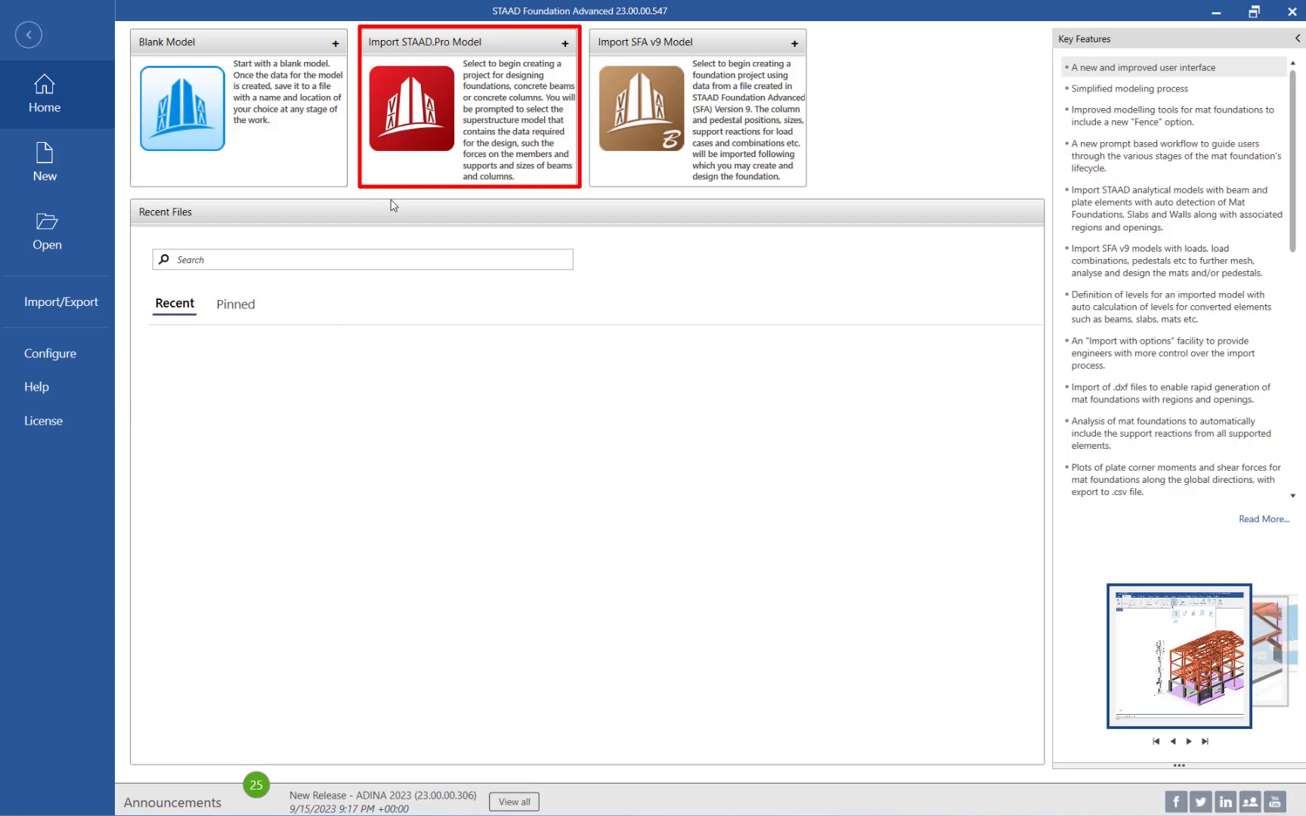
mouse_move(426, 131)
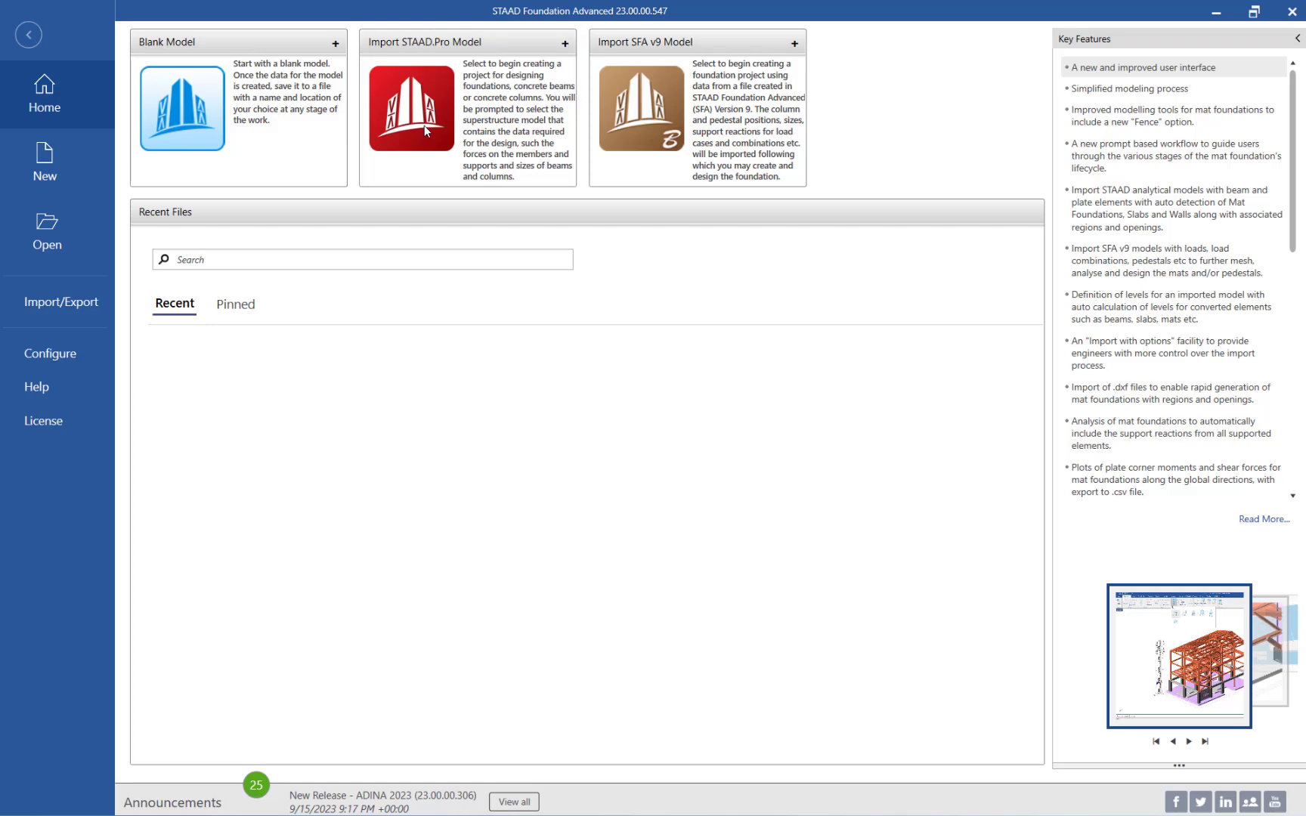
Step: Start a STAAD.Pro import project and choose the Metal Building with Stairs model file
click(411, 111)
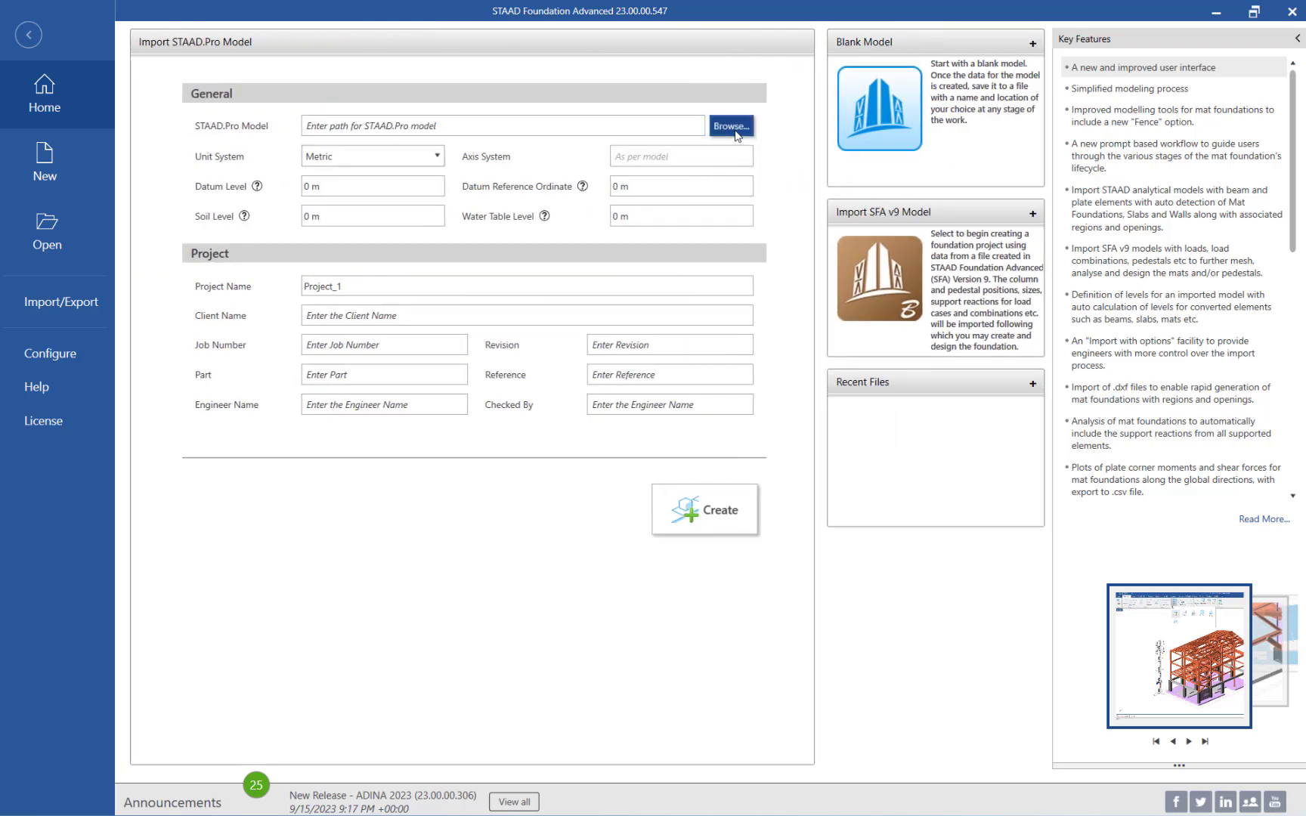
click(732, 126)
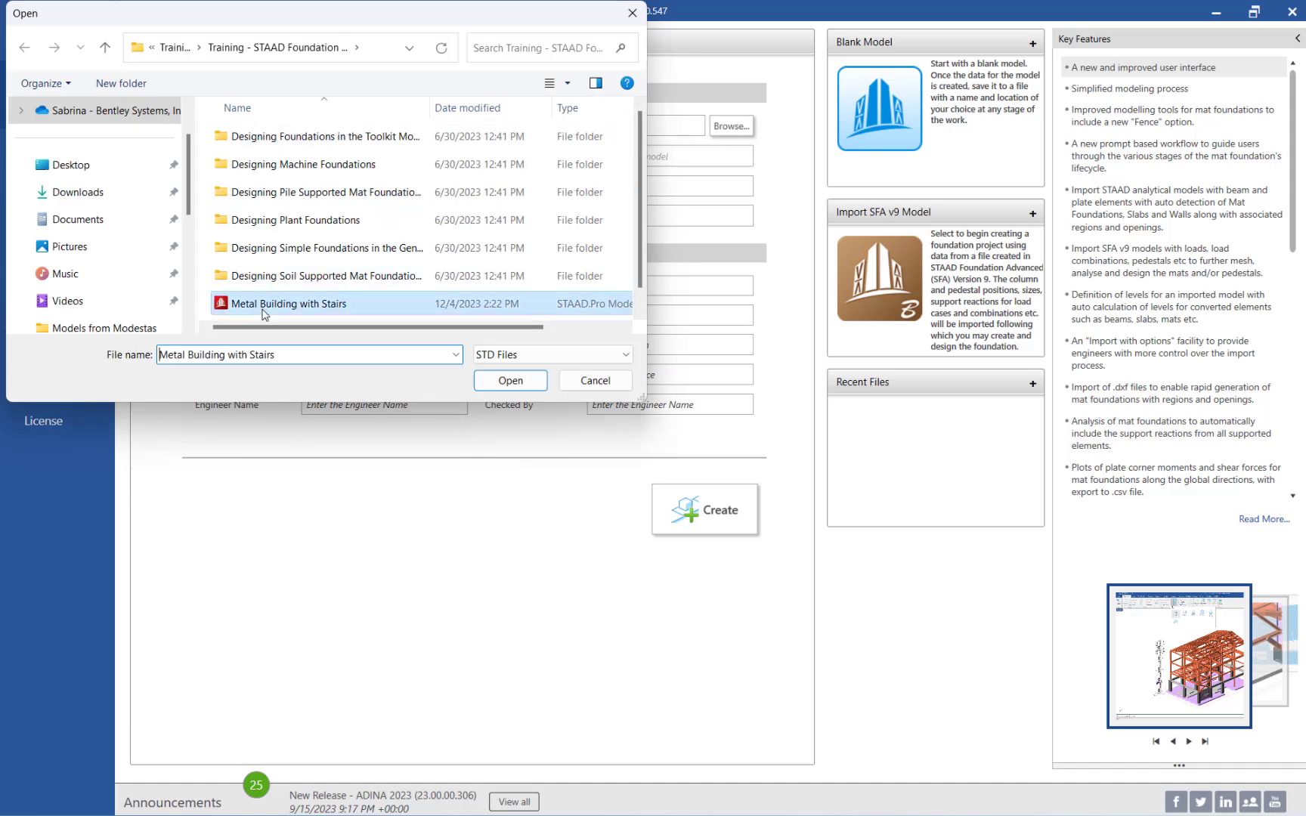
click(510, 380)
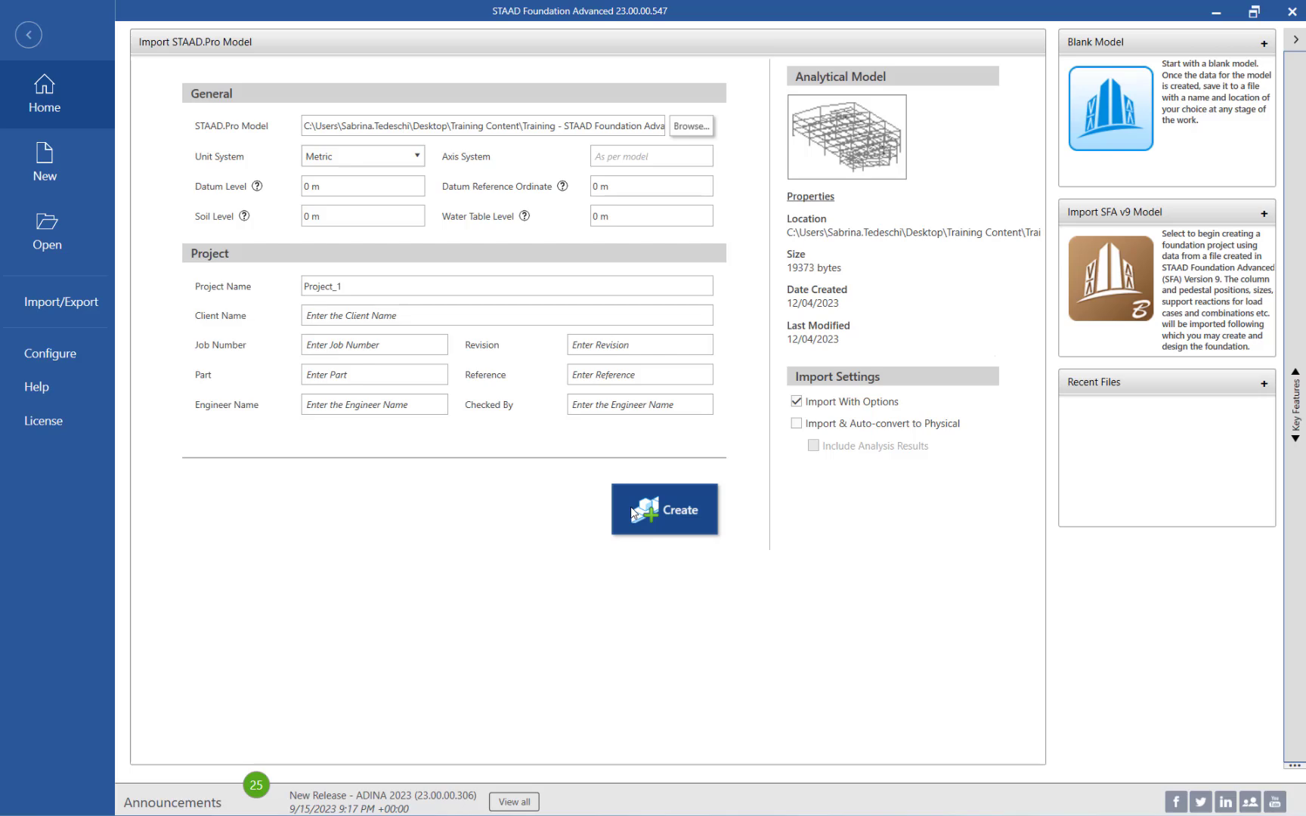
Step: Create the project and import the Metal Building with Stairs model as a physical structure
click(665, 510)
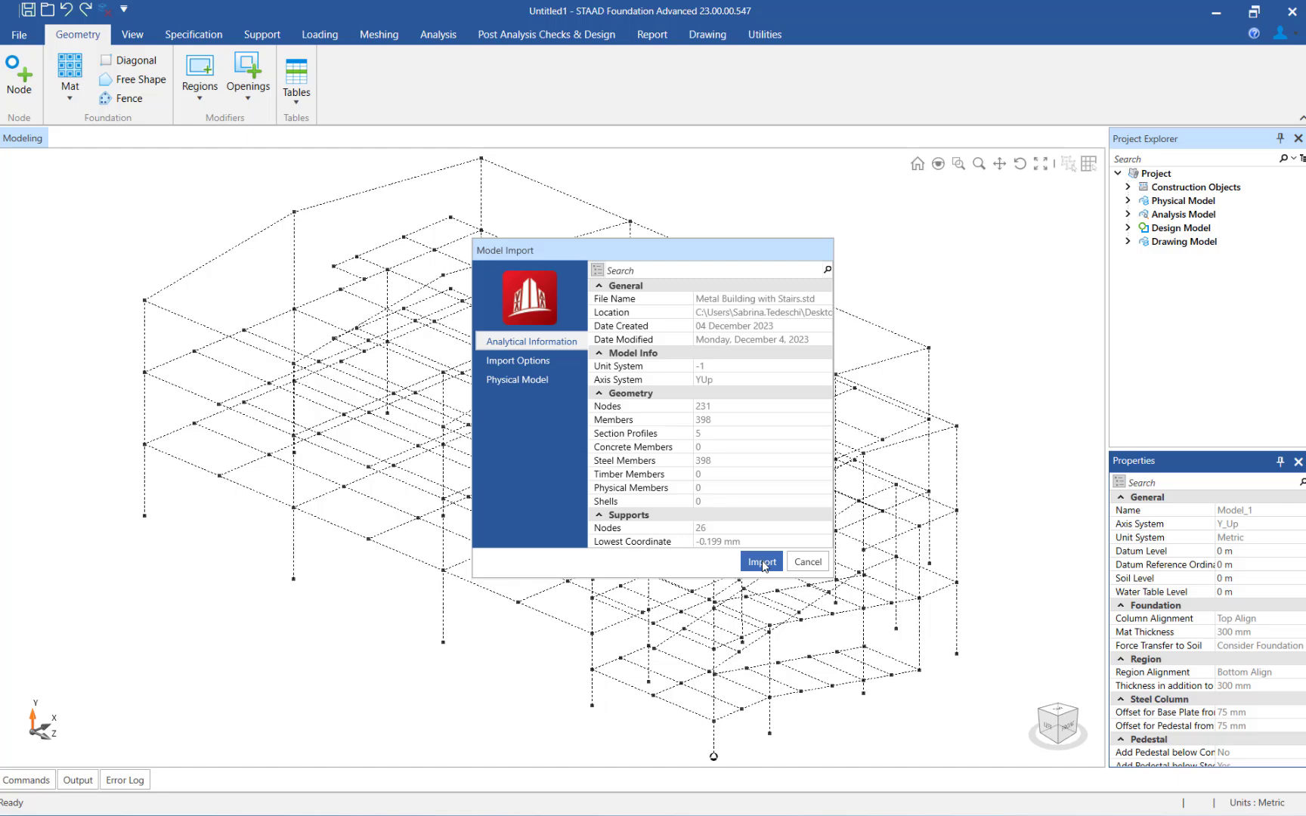
click(762, 563)
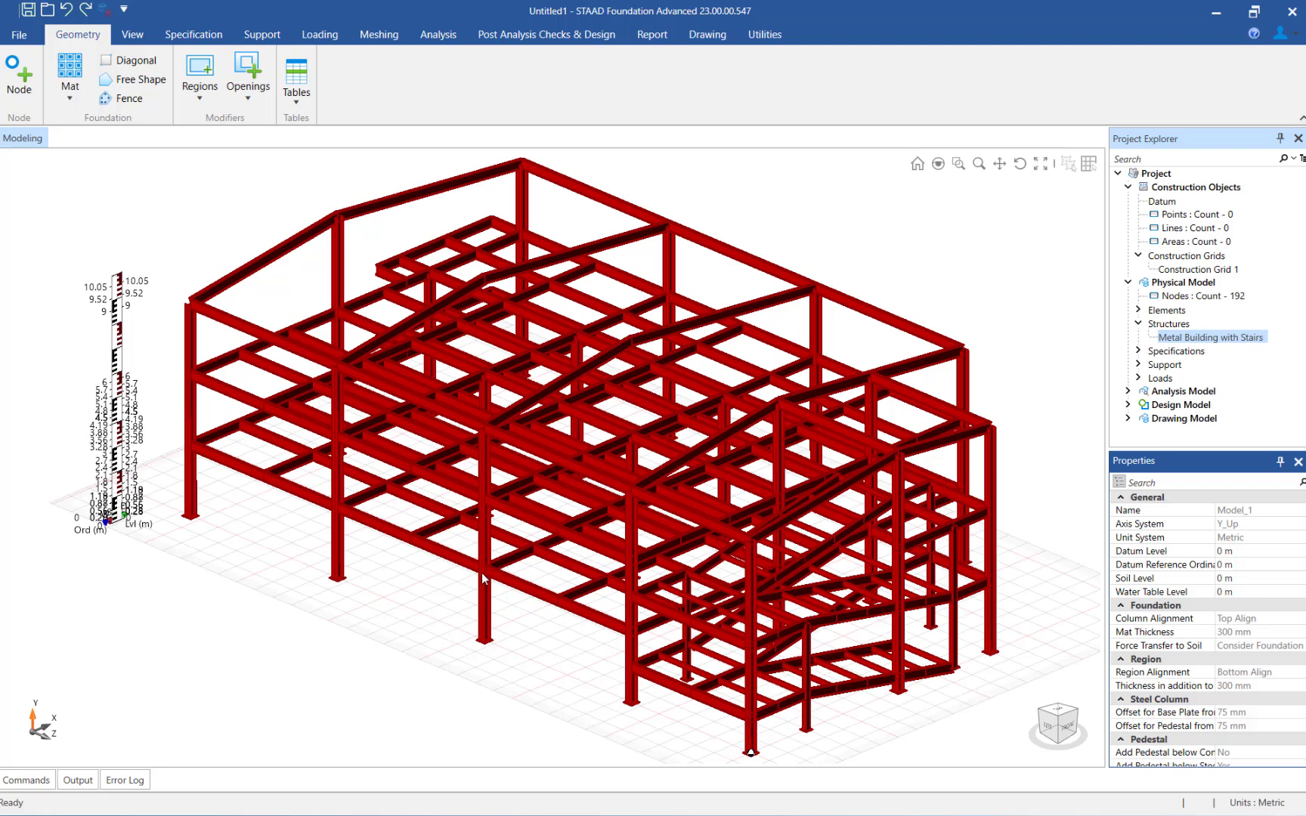
mouse_move(235, 656)
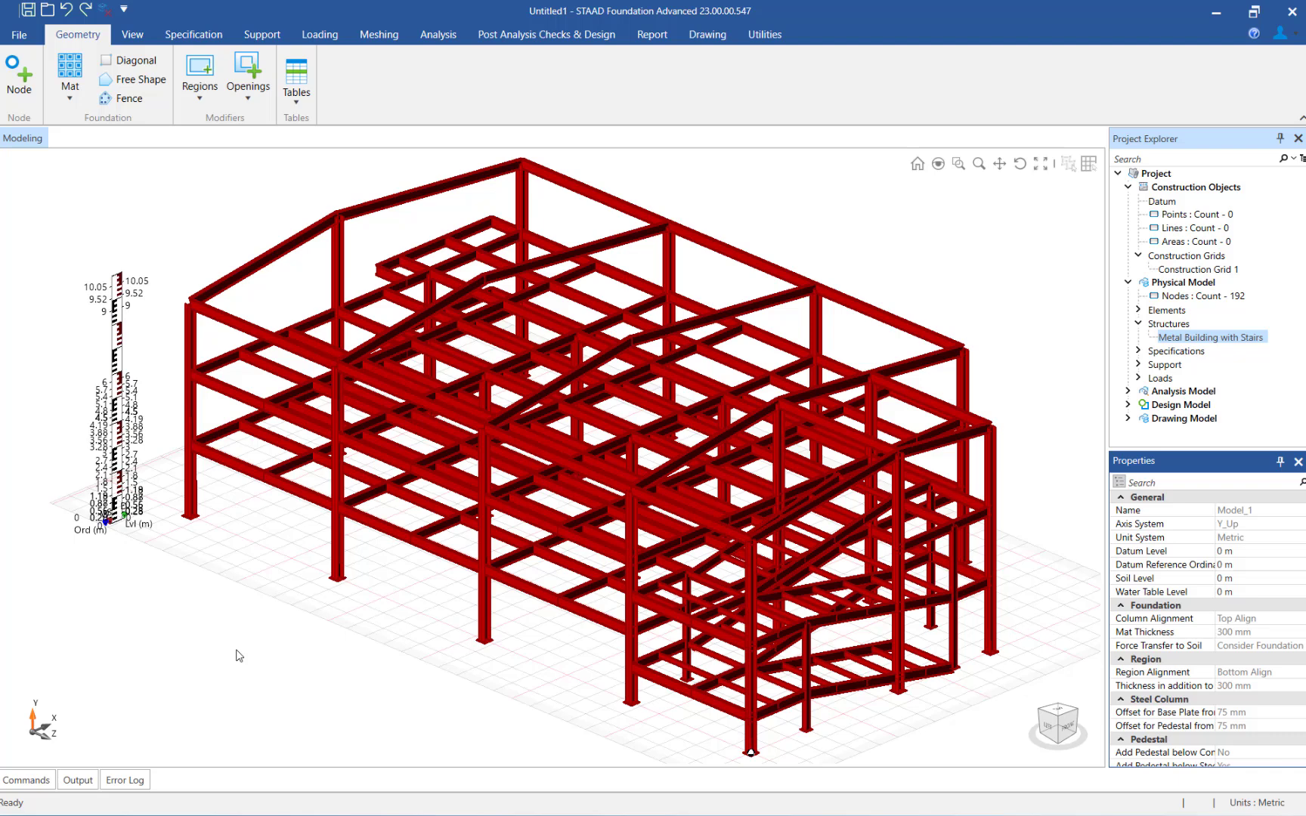
mouse_move(65, 652)
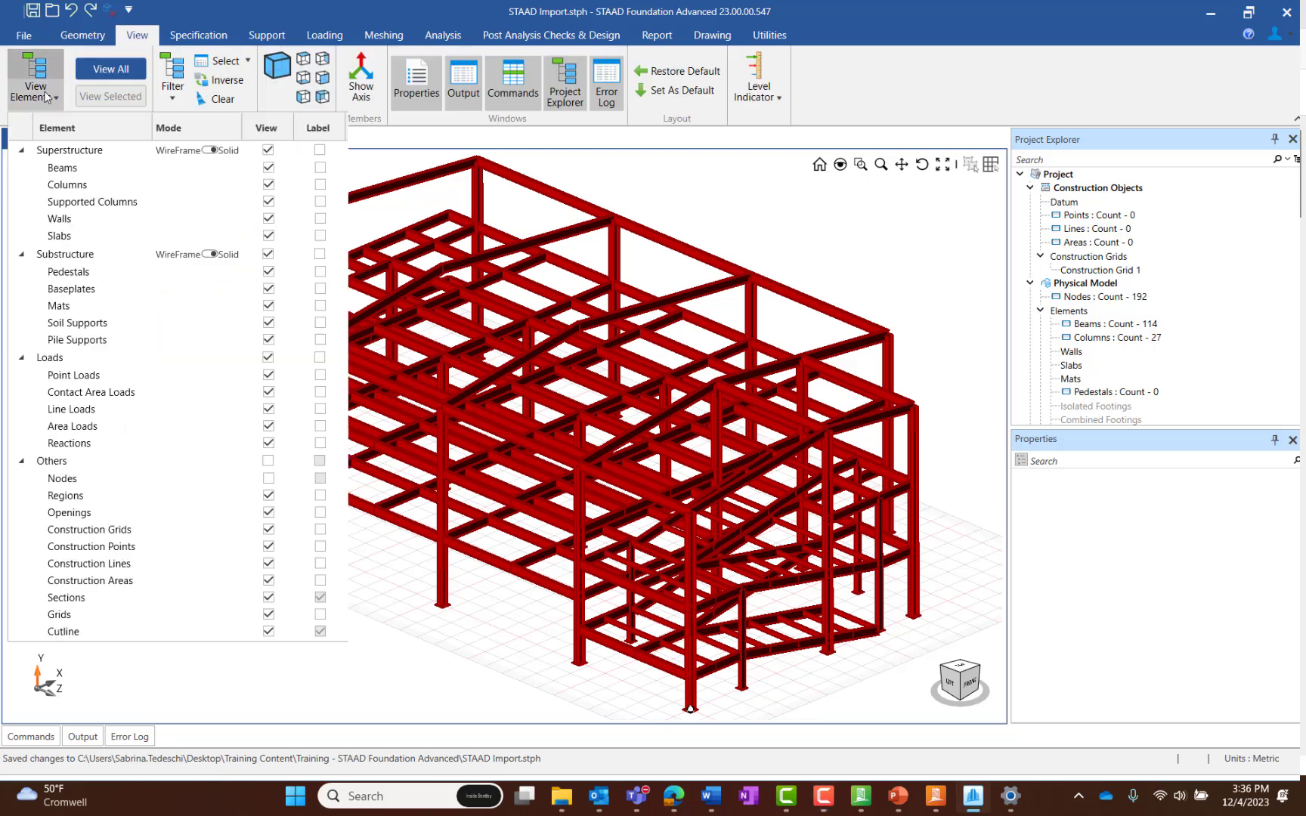
Step: Hide the superstructure, keep only supported columns visible, and view their footprints from the top
click(33, 76)
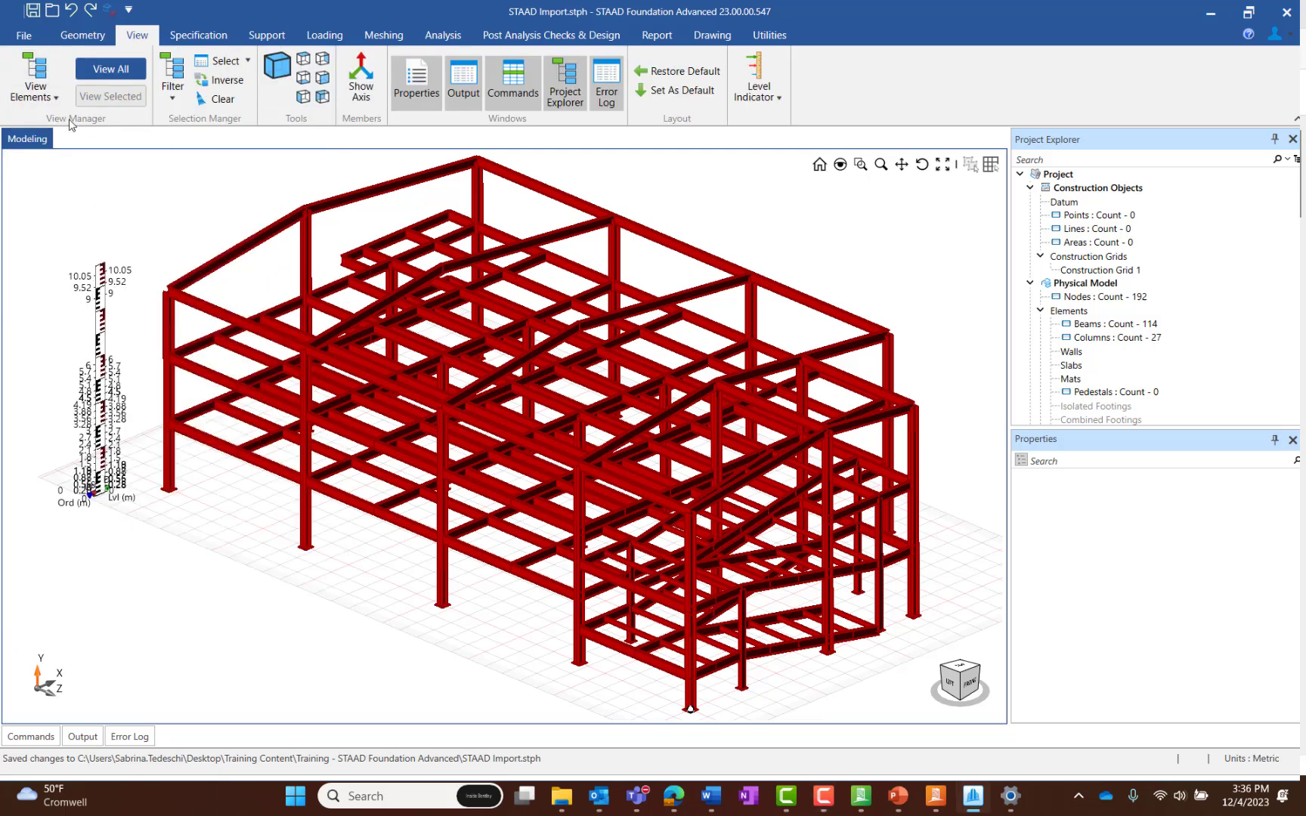
mouse_move(36, 98)
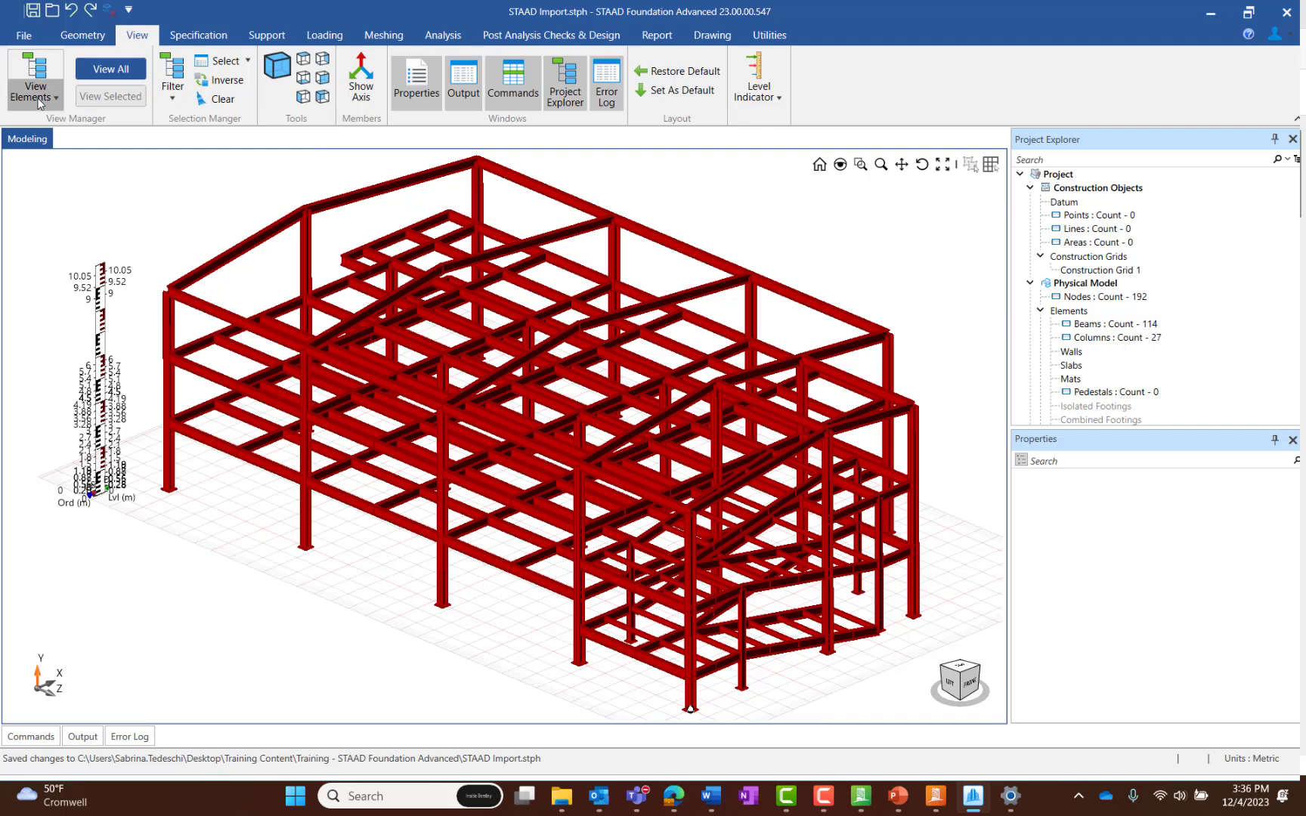
click(27, 75)
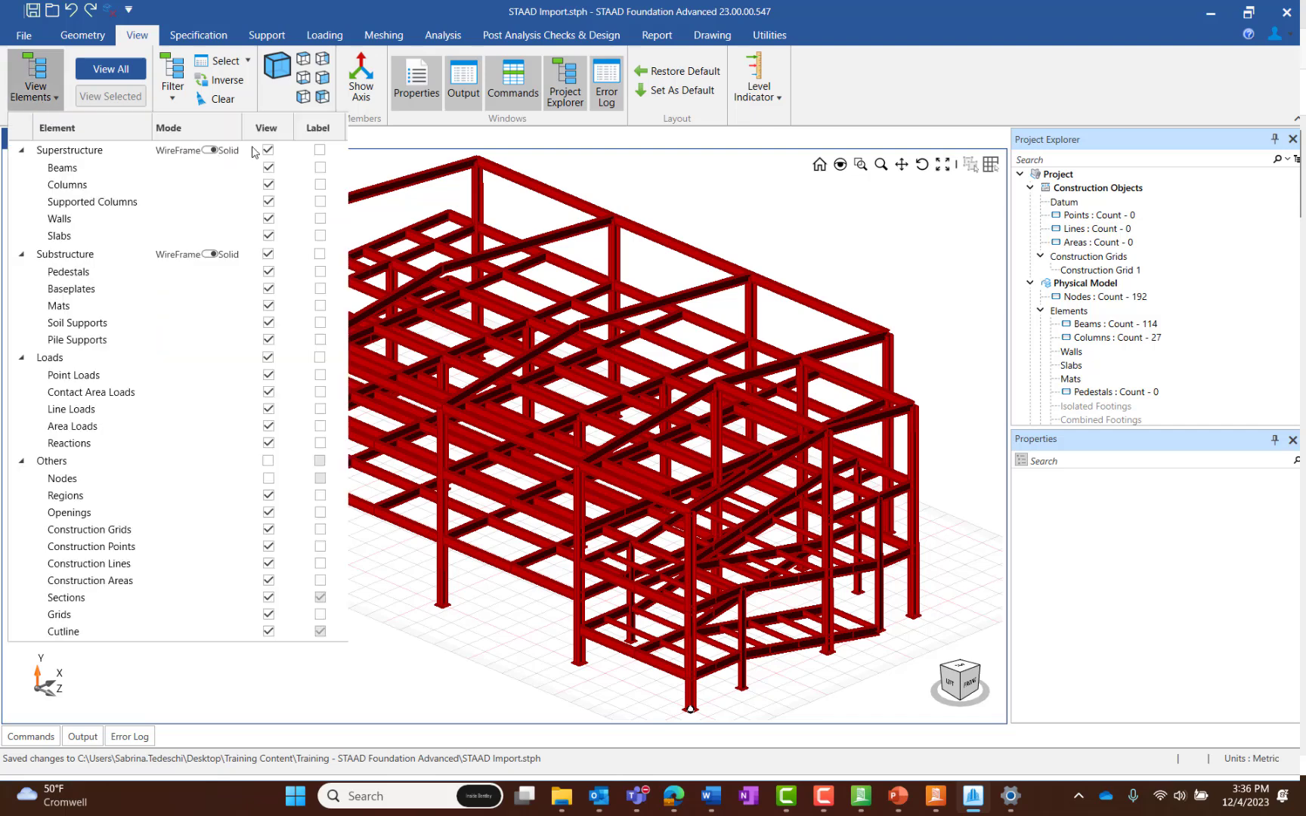
click(268, 151)
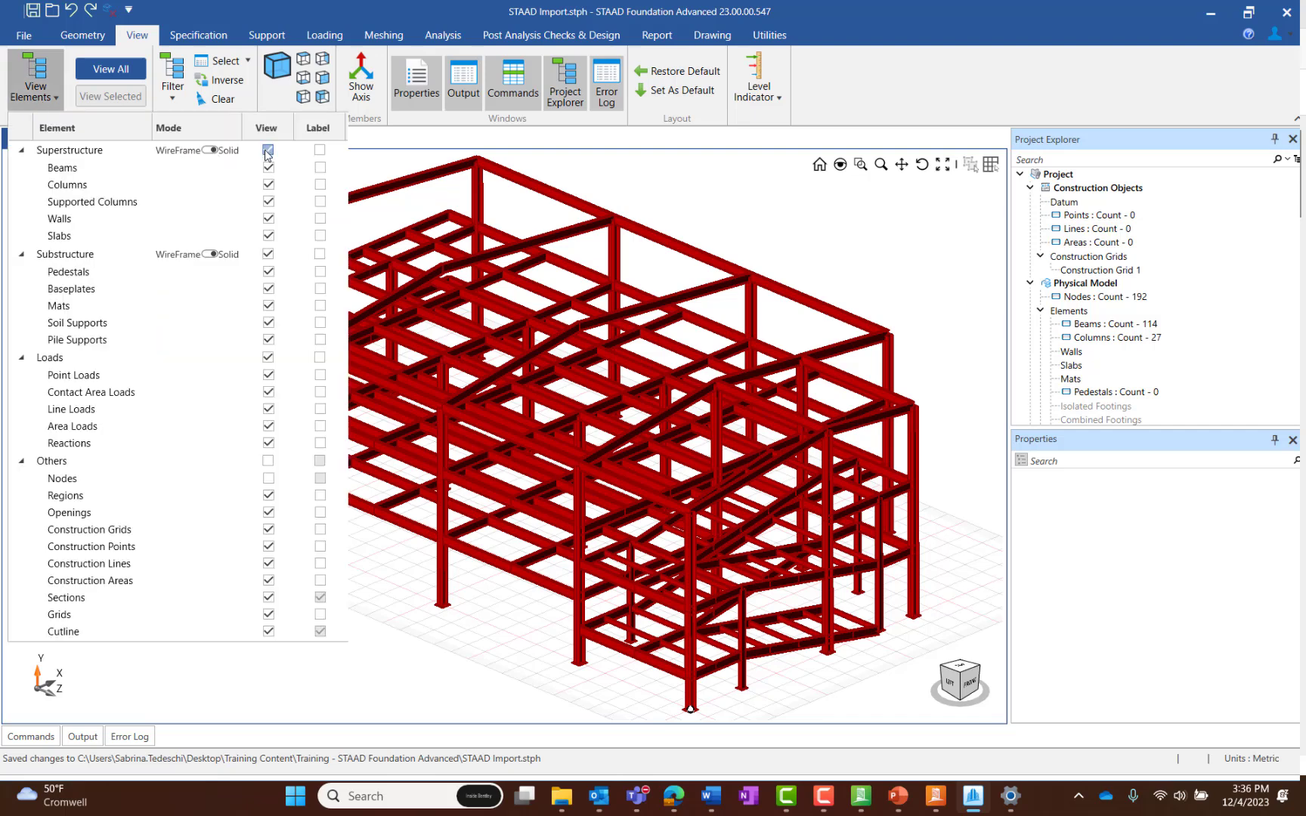
click(268, 150)
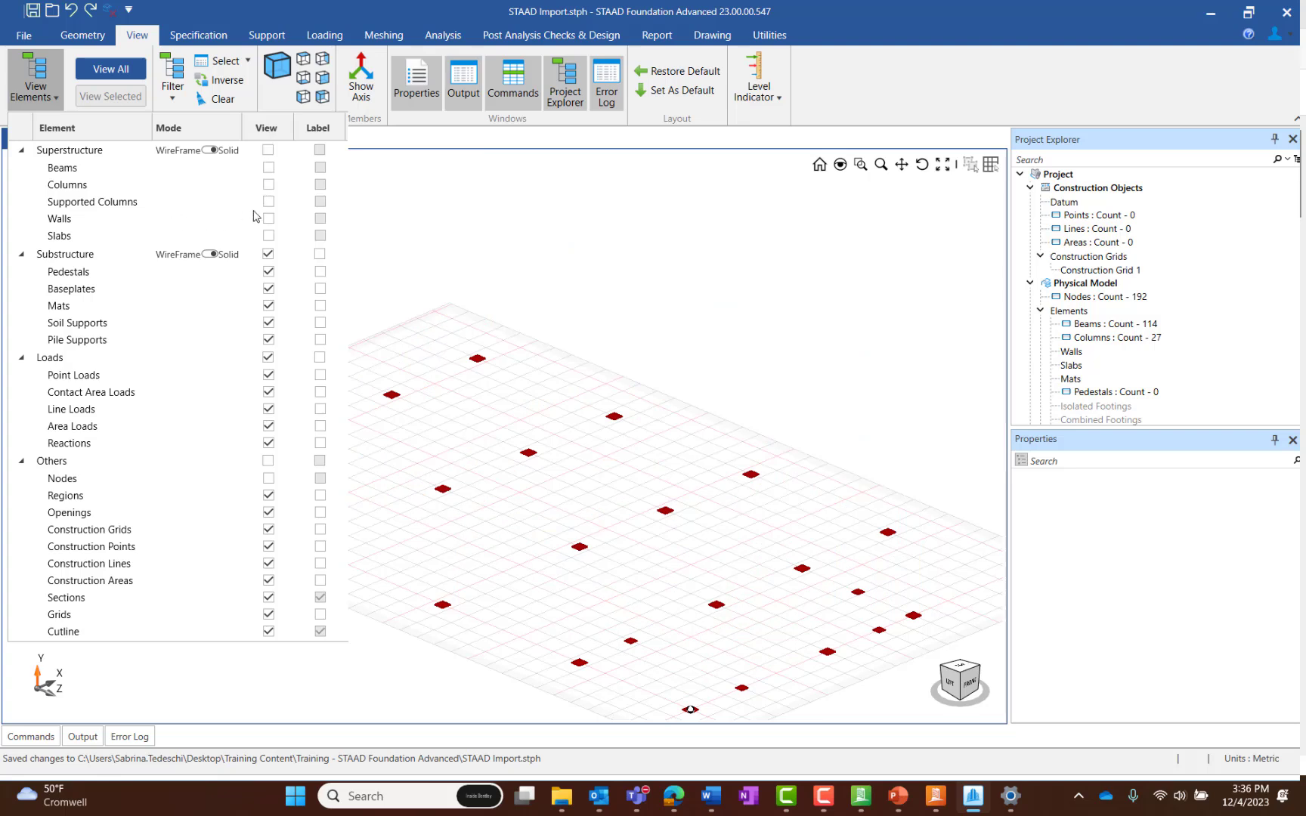
click(268, 203)
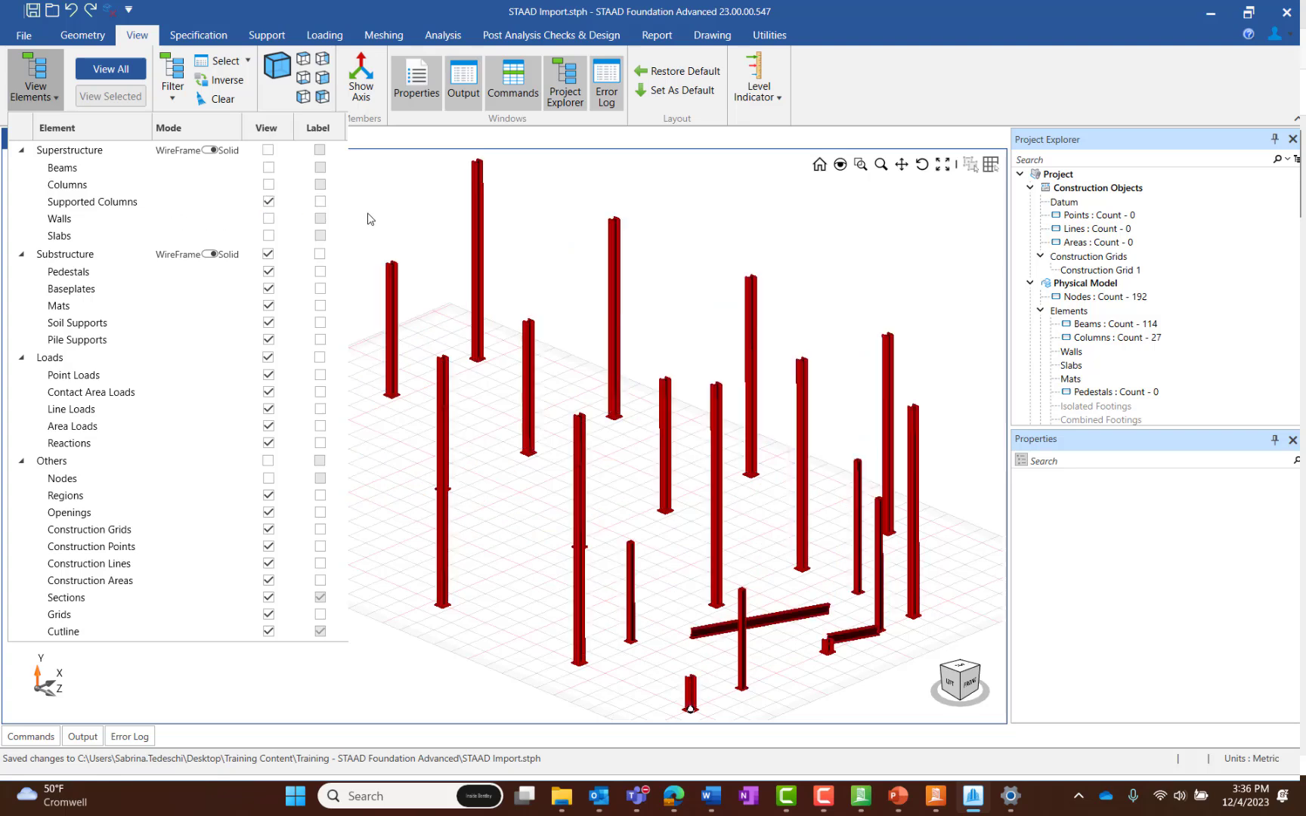
mouse_move(382, 219)
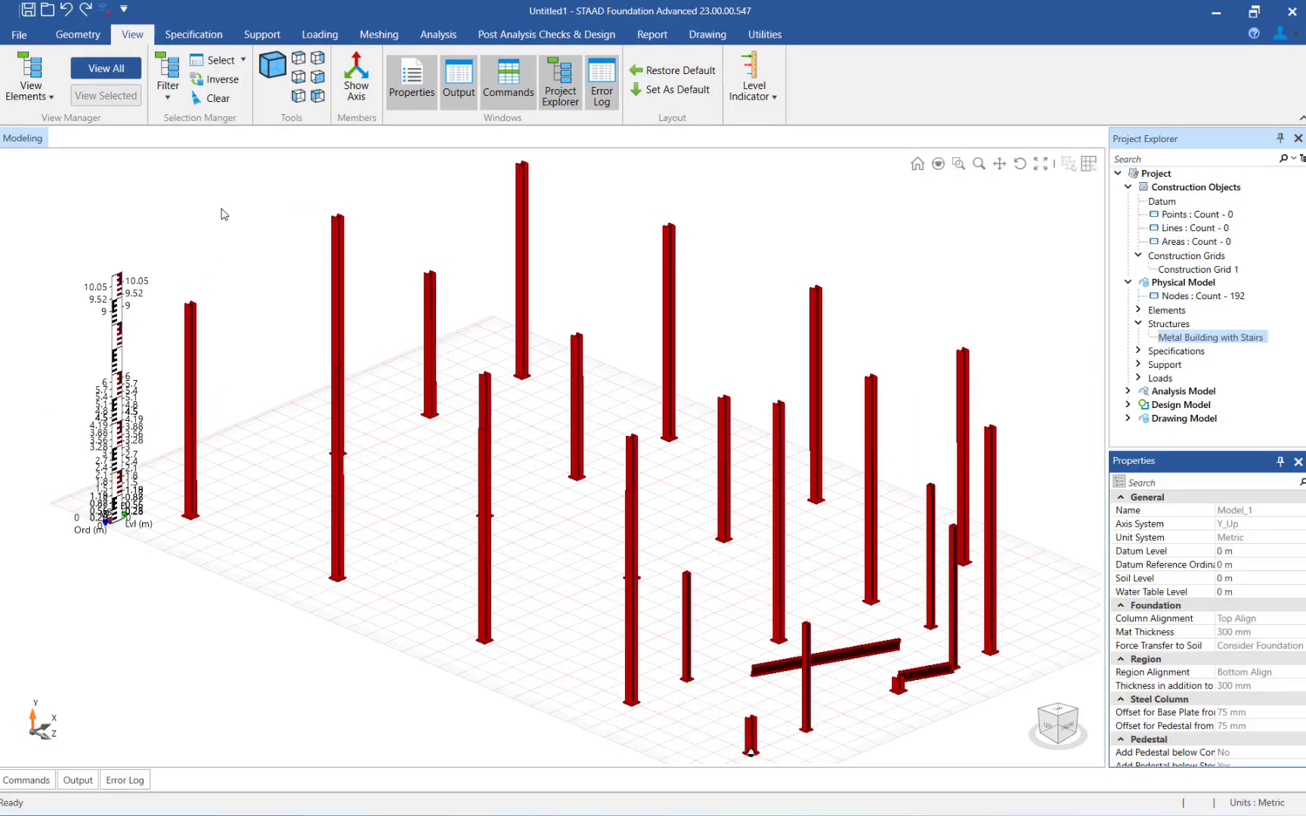
click(303, 59)
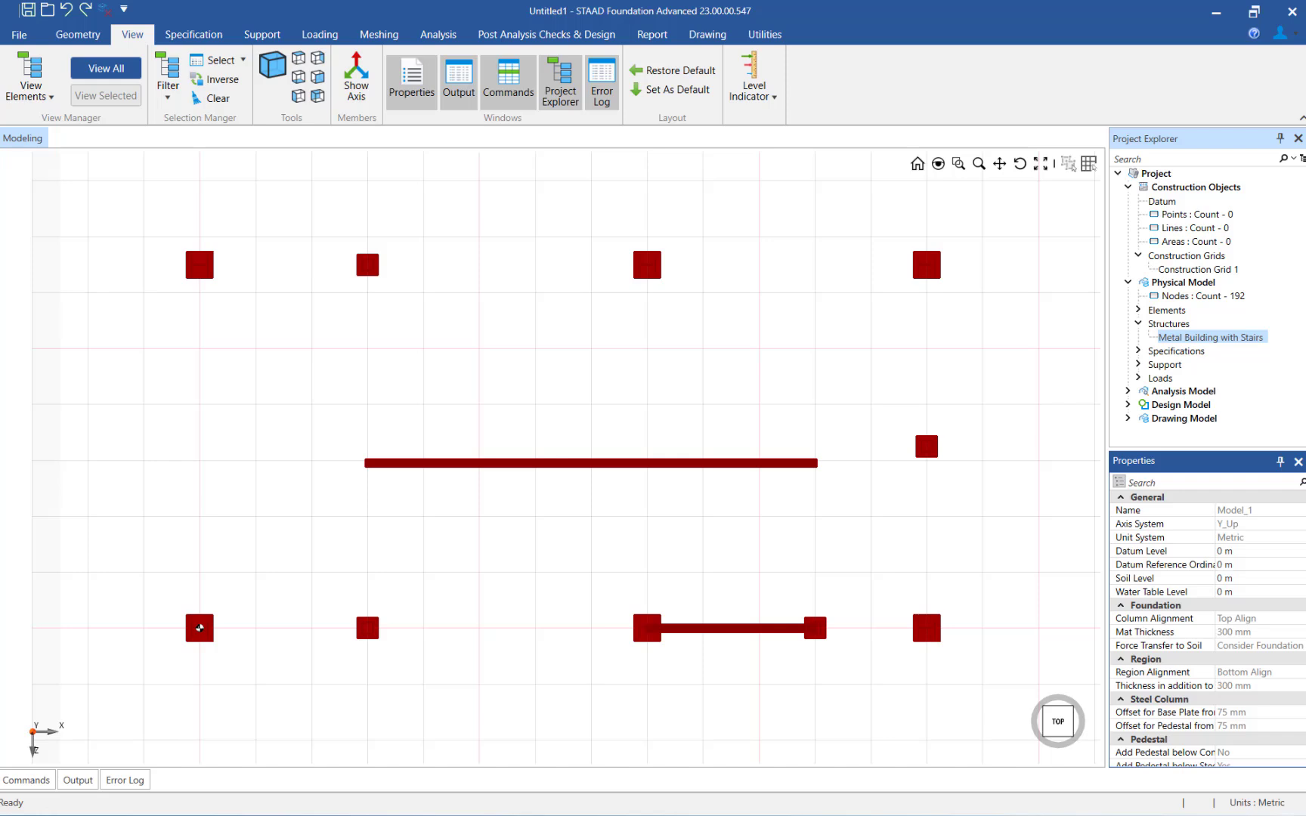
mouse_move(7, 666)
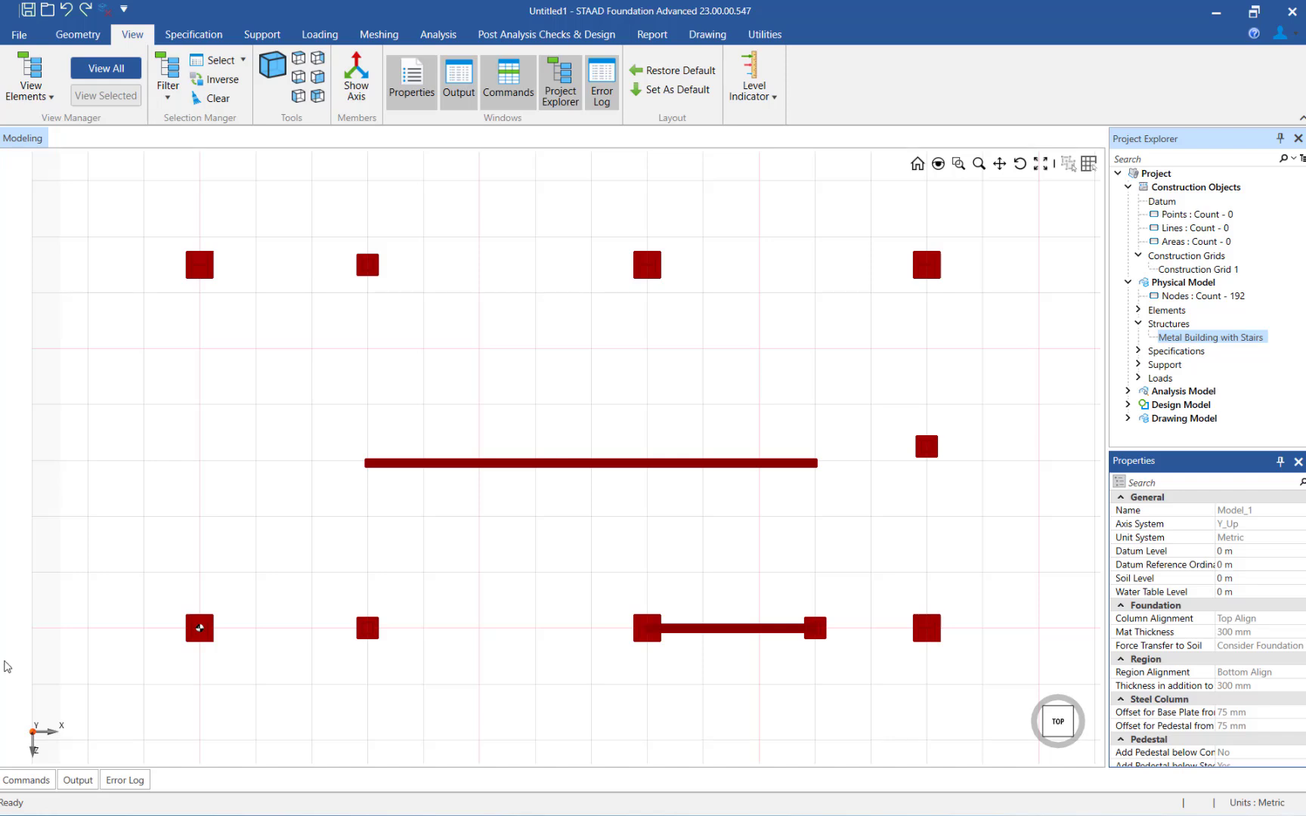
Step: Start a diagonal mat and place its second corner at (14, 0, 1), spanning all columns
click(75, 34)
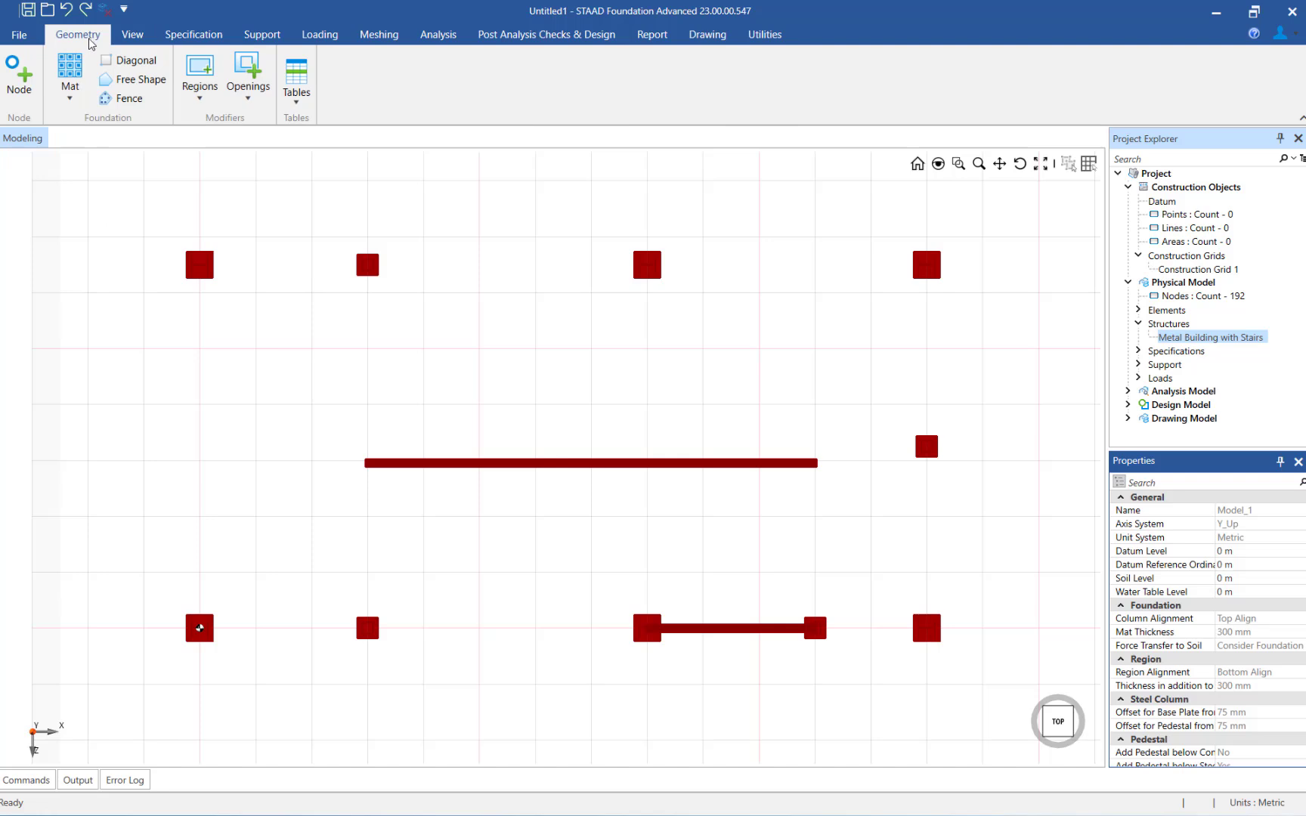
click(71, 76)
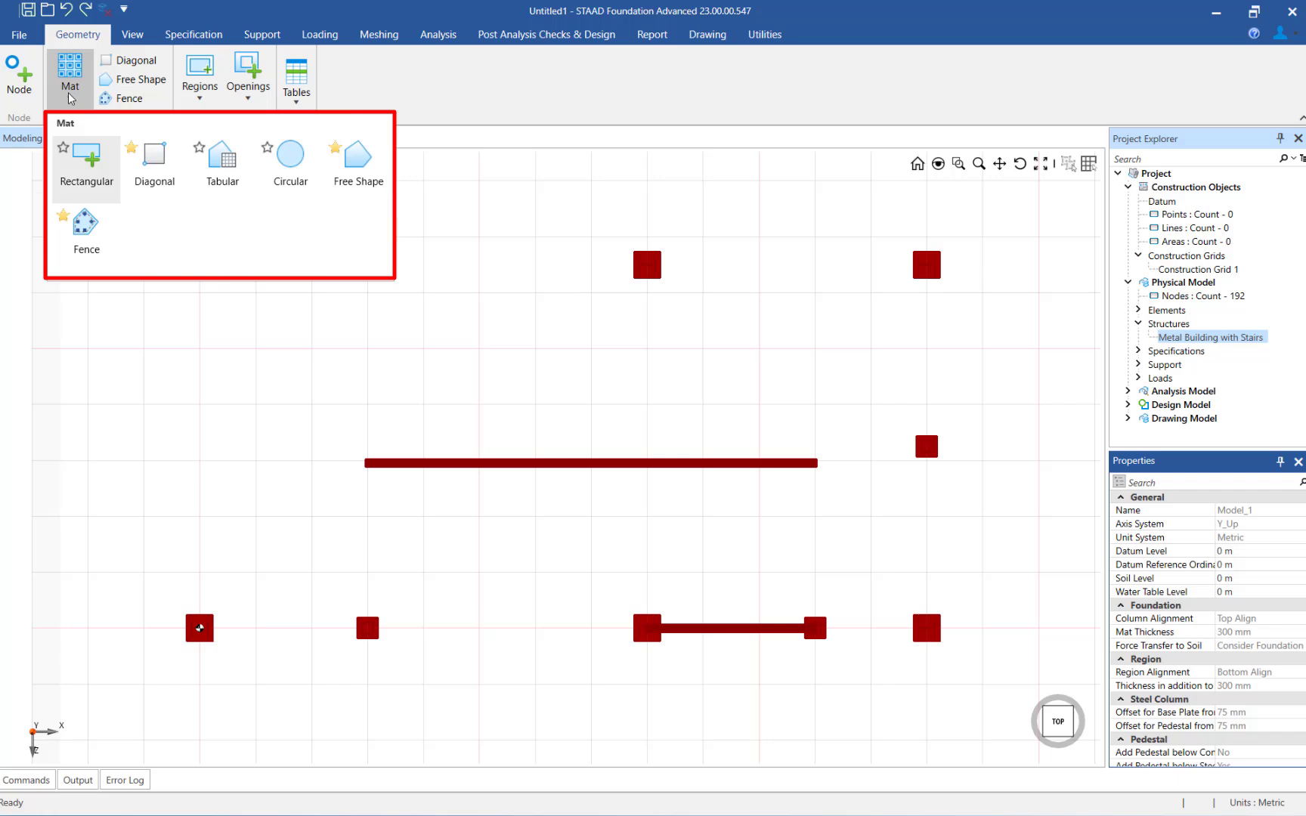
mouse_move(154, 165)
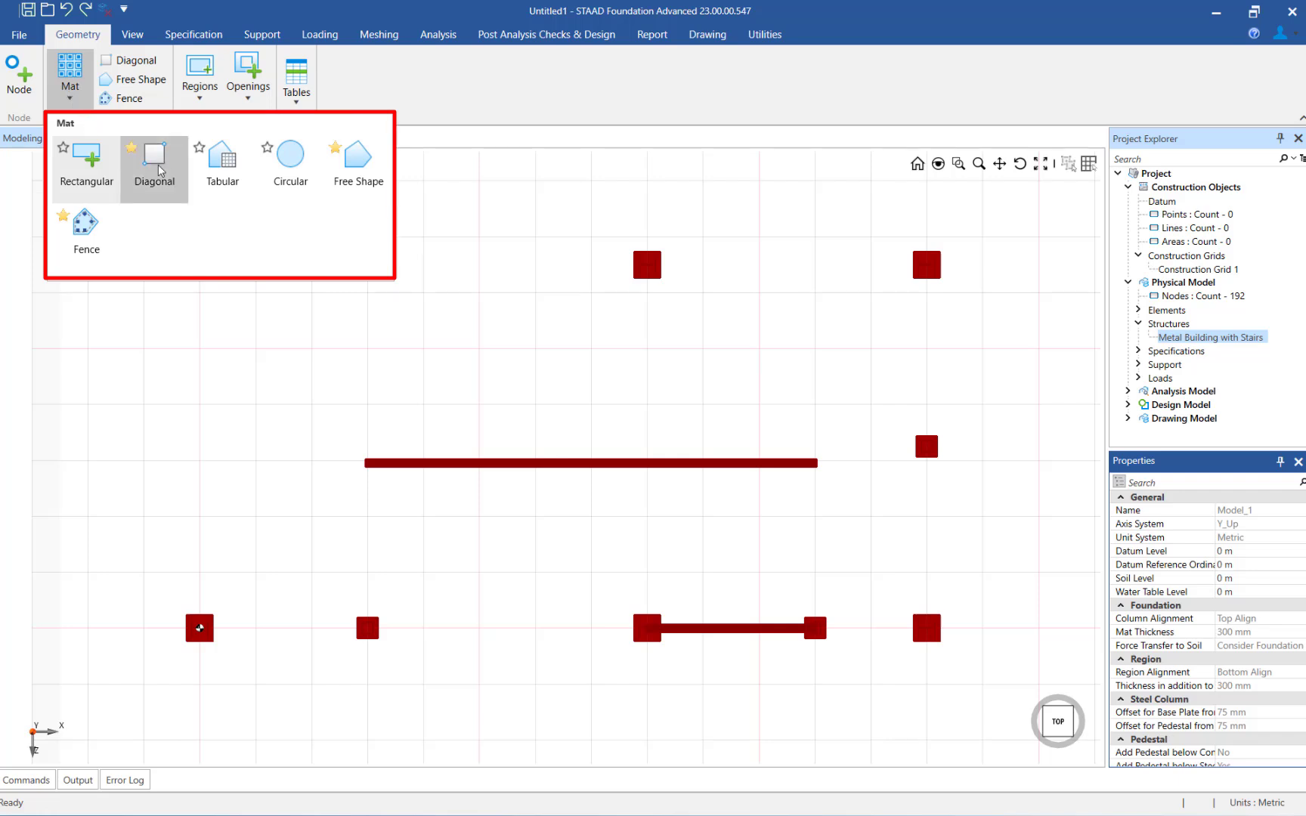
click(154, 159)
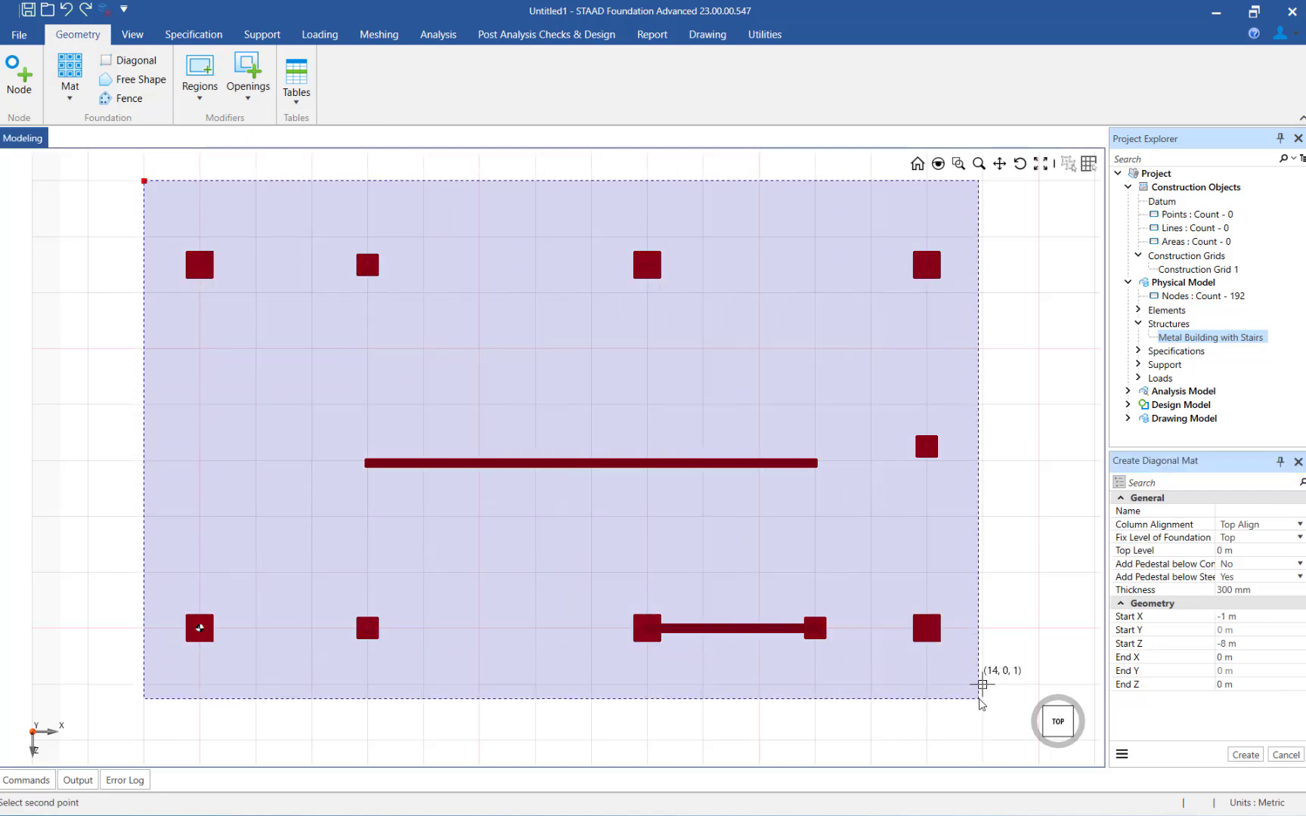
click(981, 686)
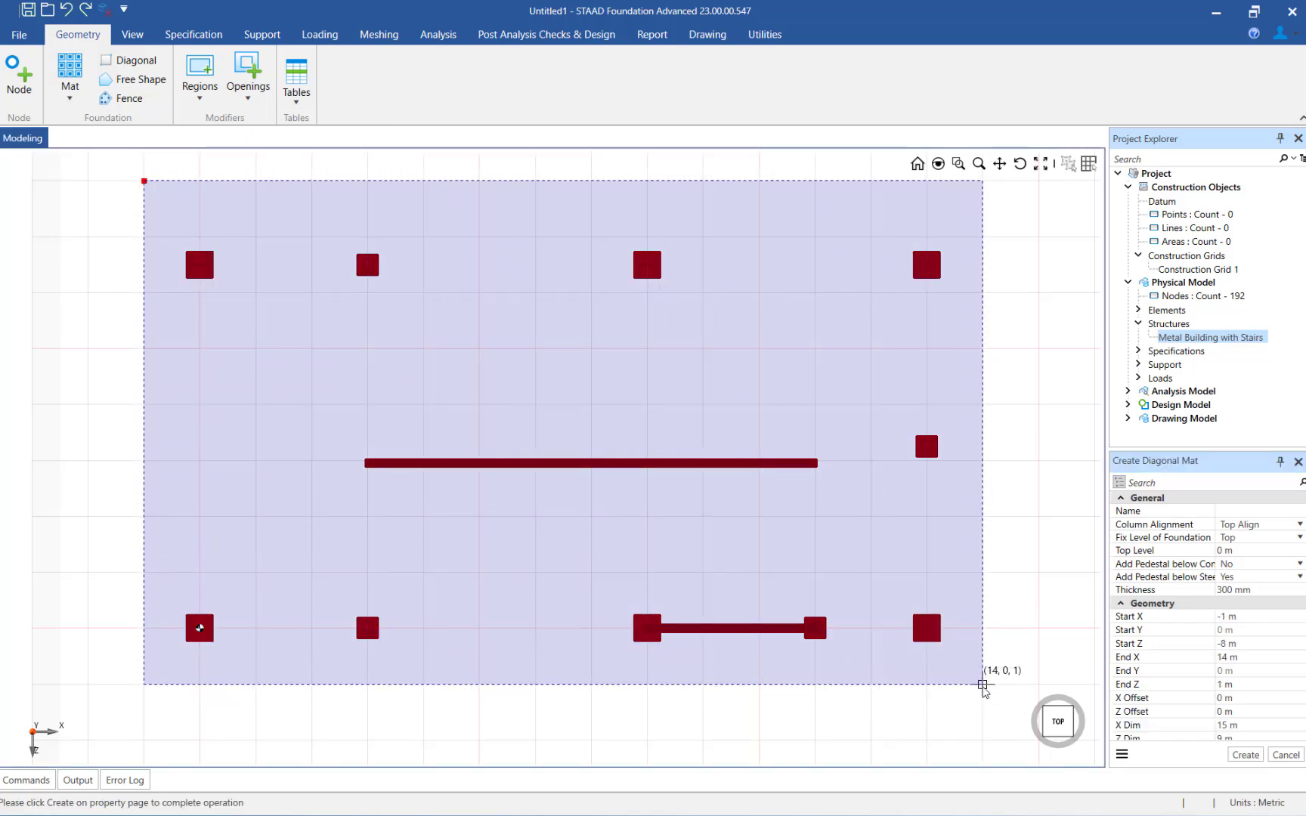
mouse_move(88, 629)
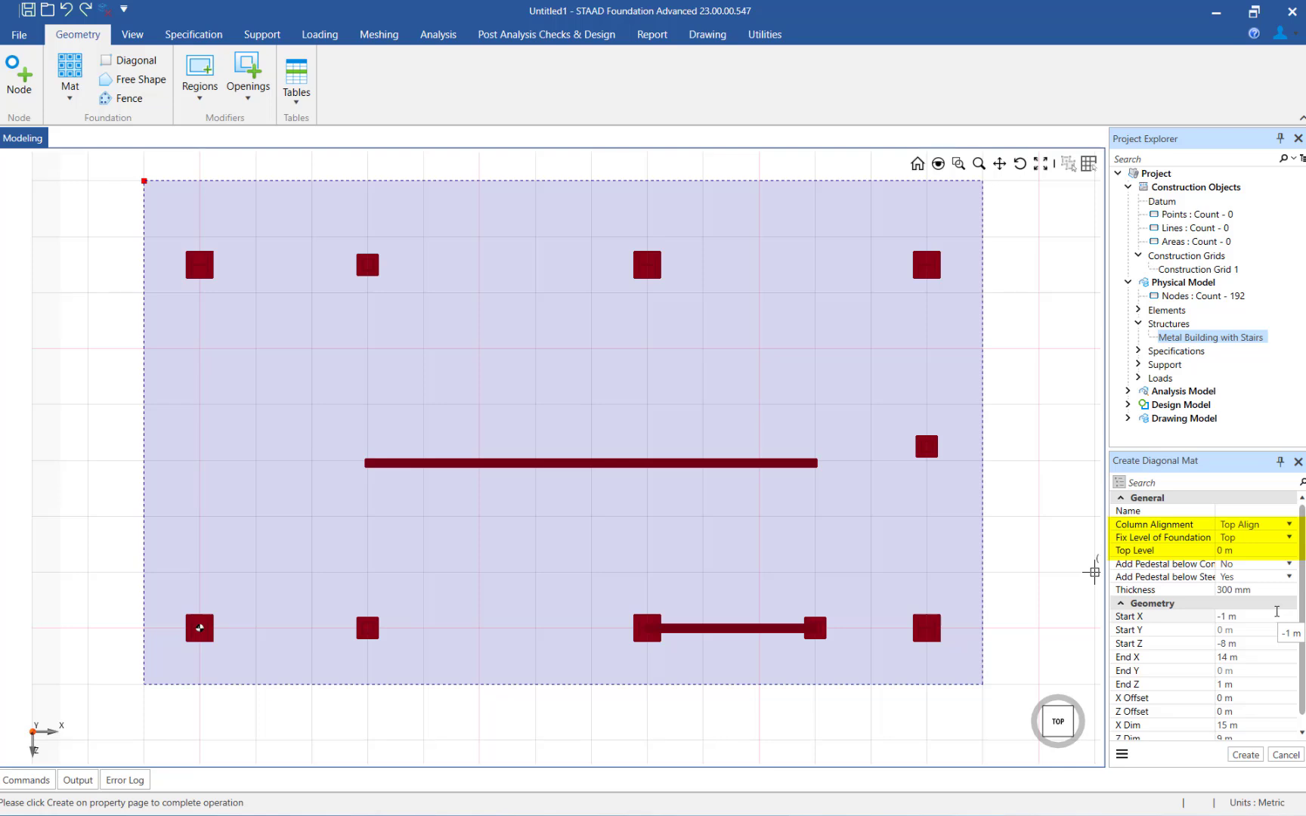
mouse_move(310, 573)
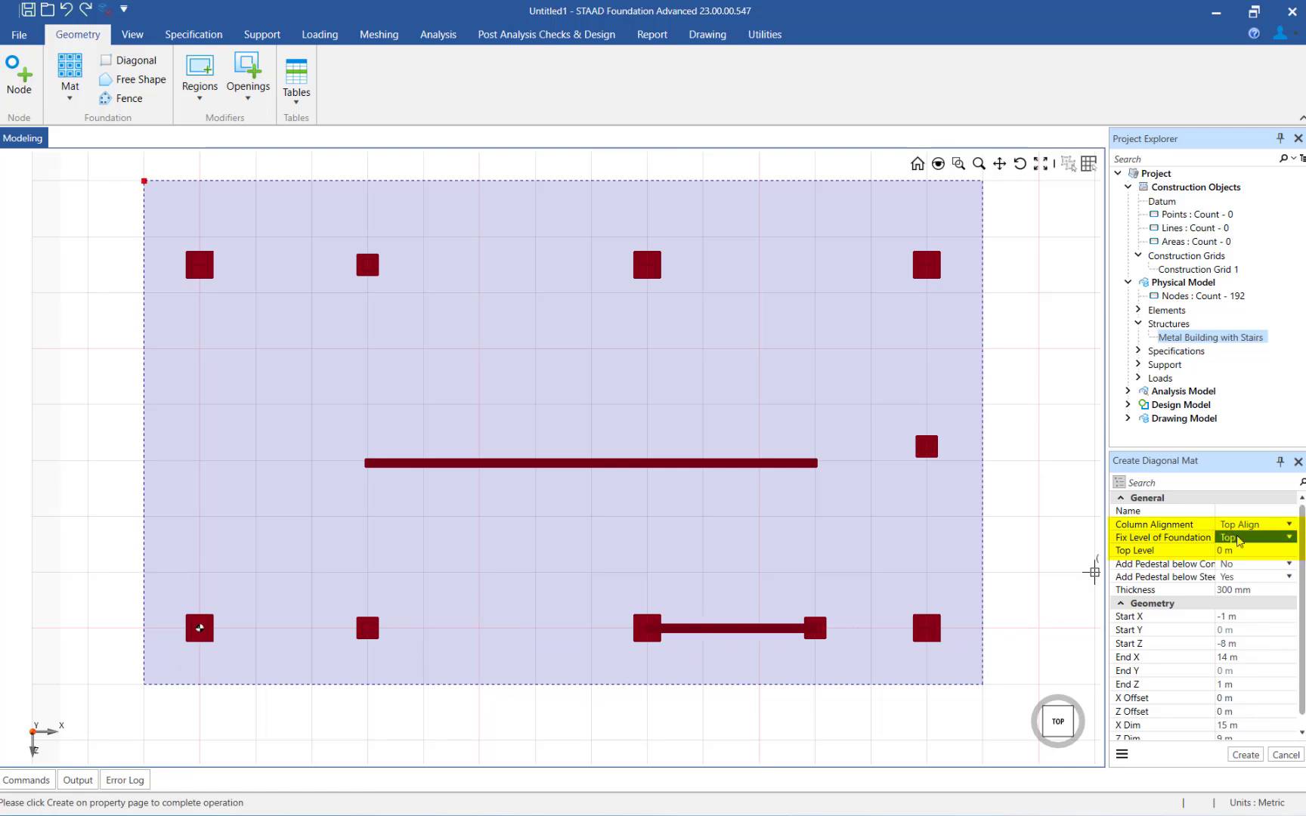
Step: Keep the mat's Fix Level of Foundation set to Top
click(1288, 522)
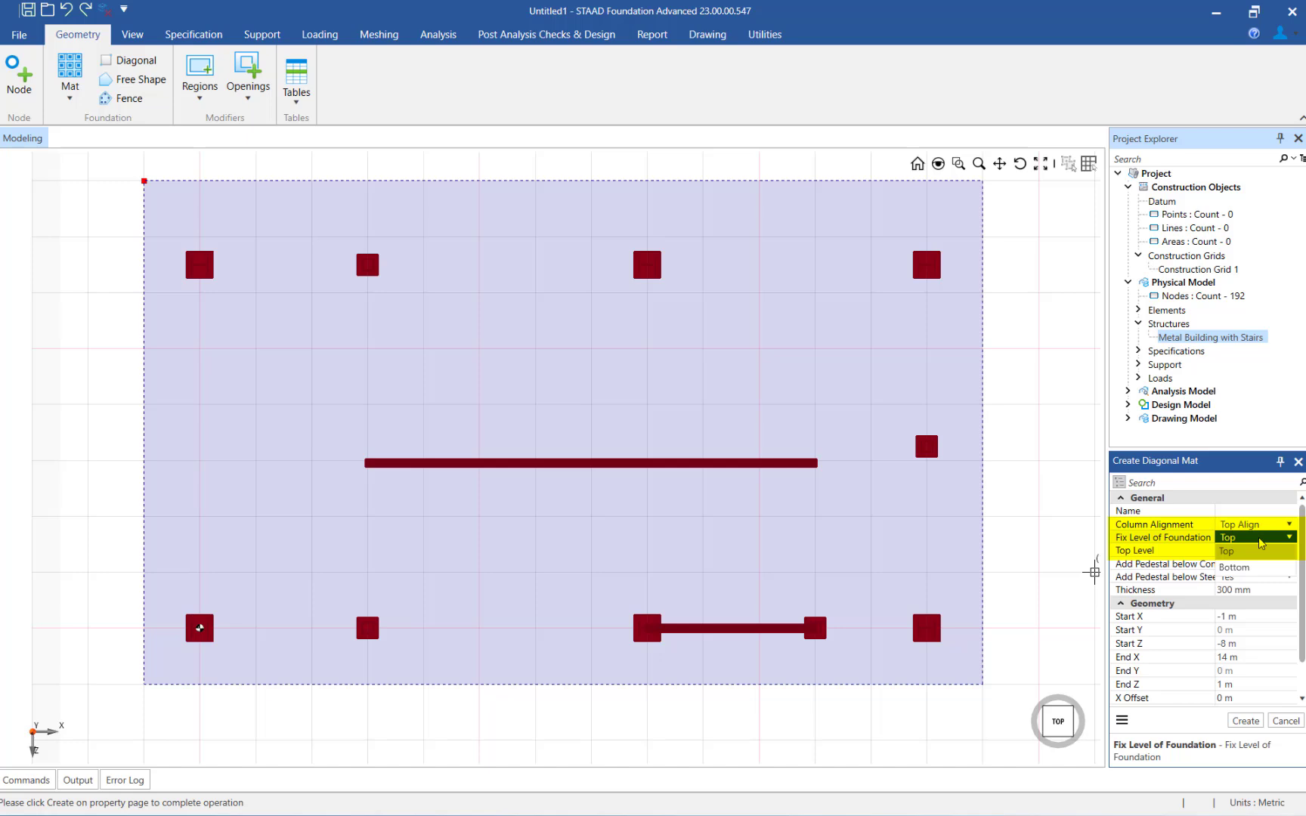
click(1226, 550)
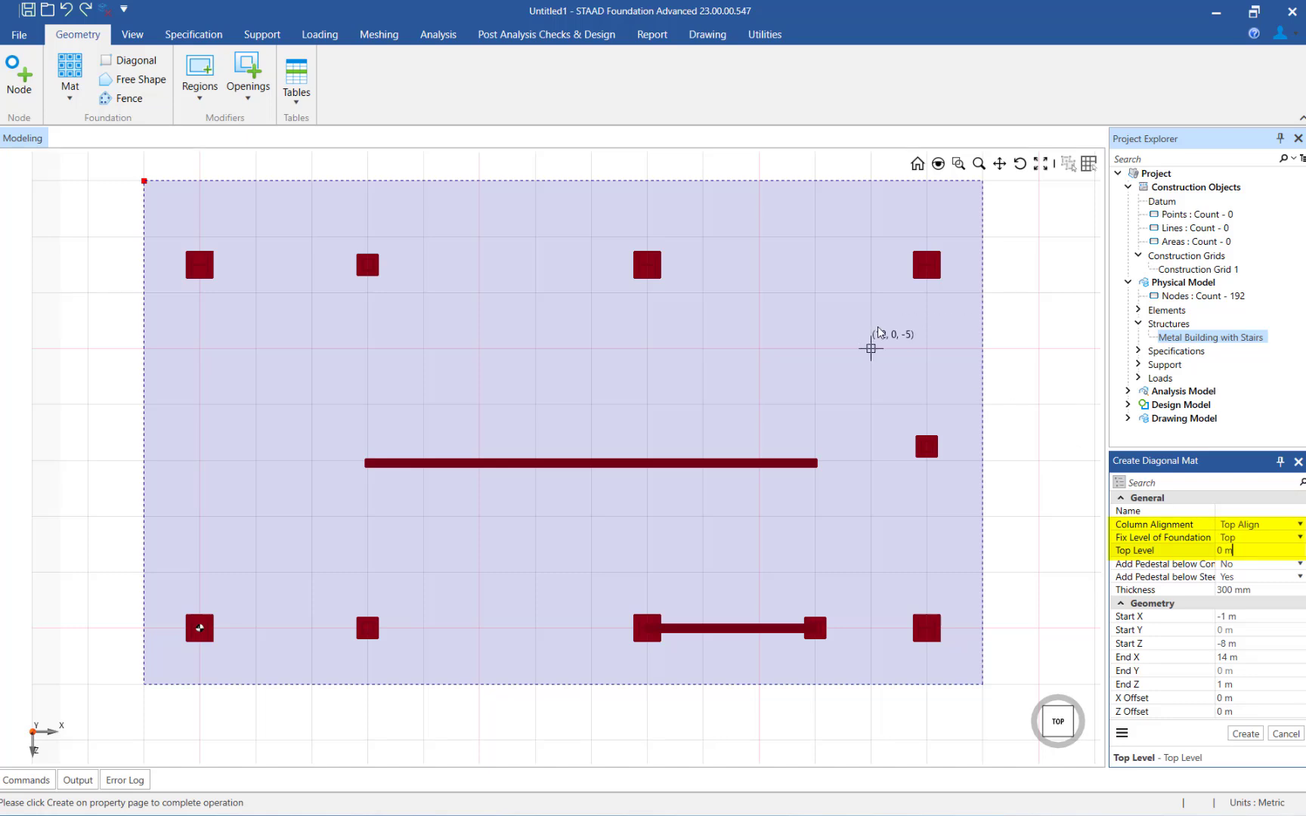
mouse_move(891, 429)
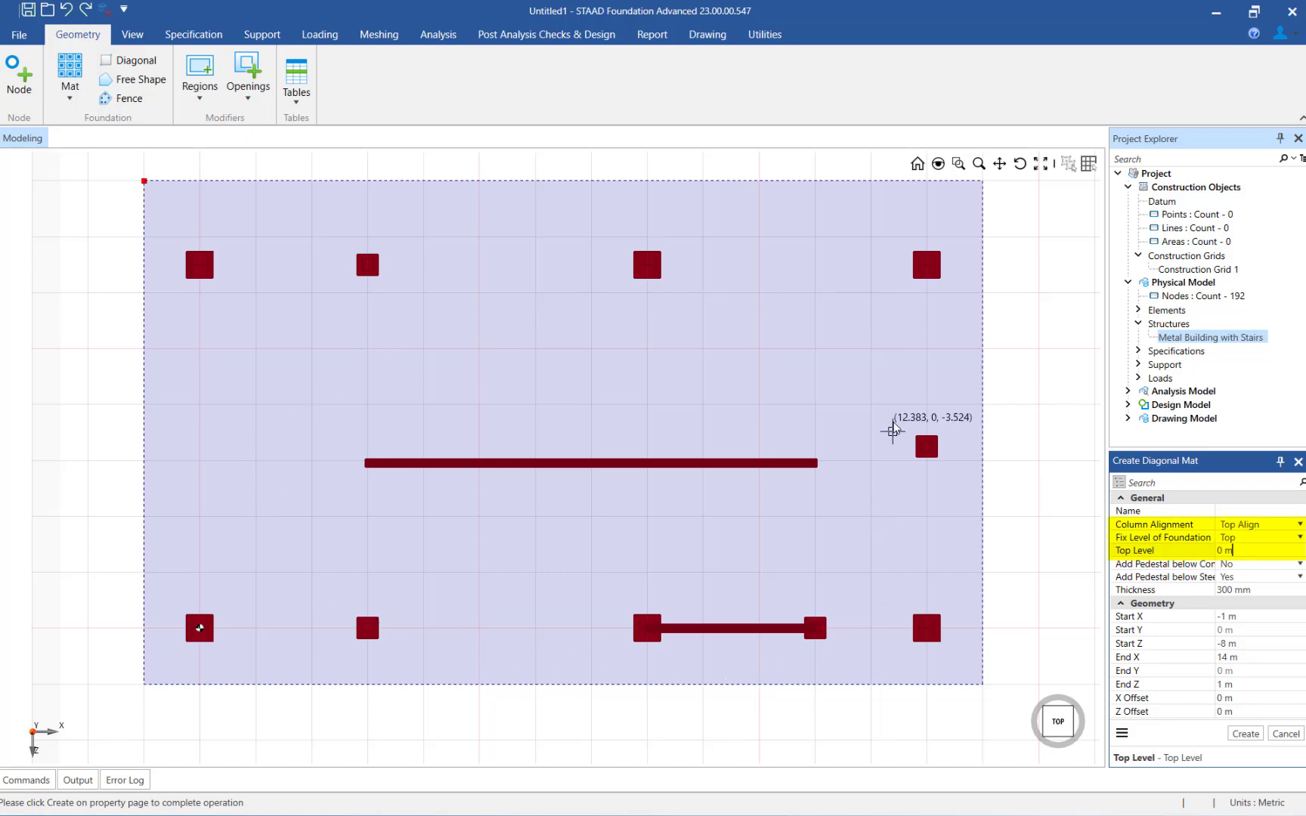
mouse_move(1036, 572)
text(-1)
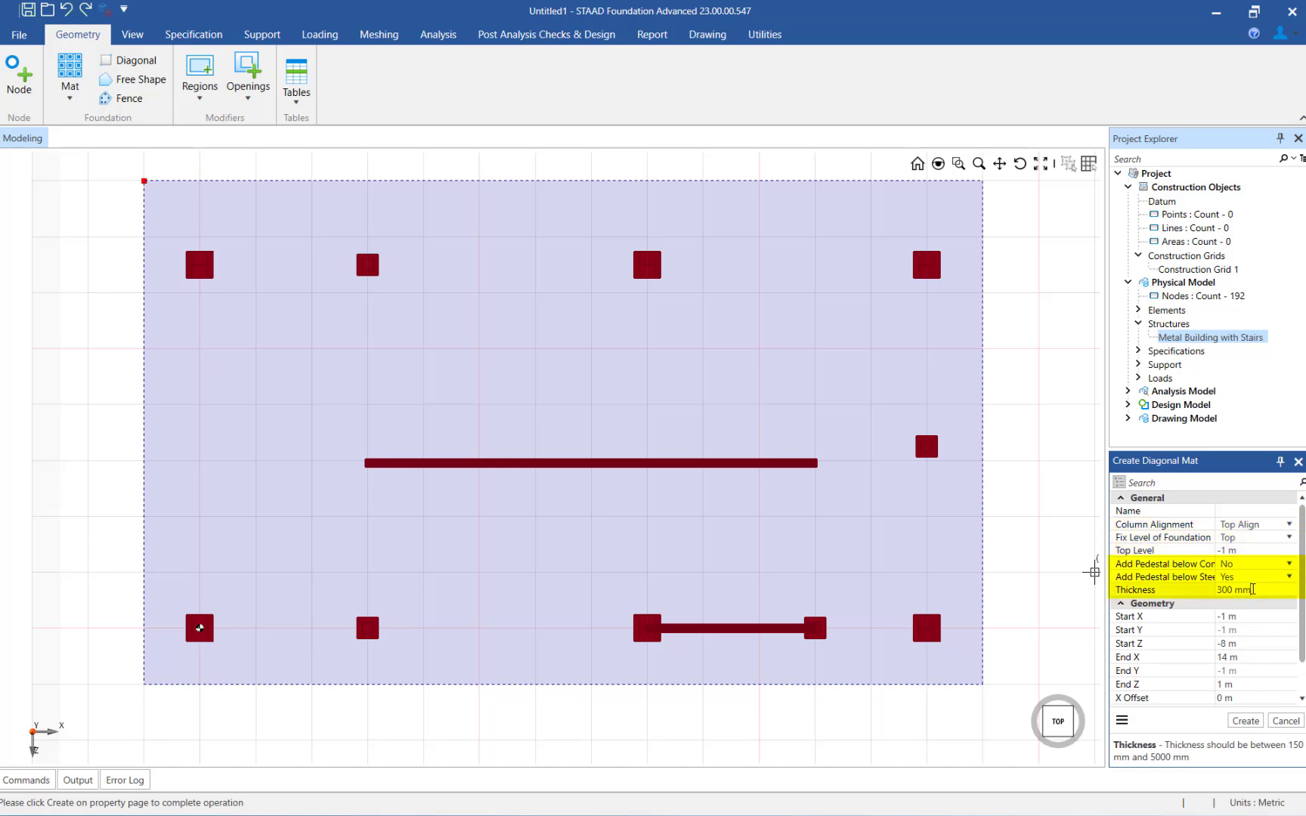
Step: Set pedestals below steel columns to Yes and the mat thickness to 500 mm
click(1288, 564)
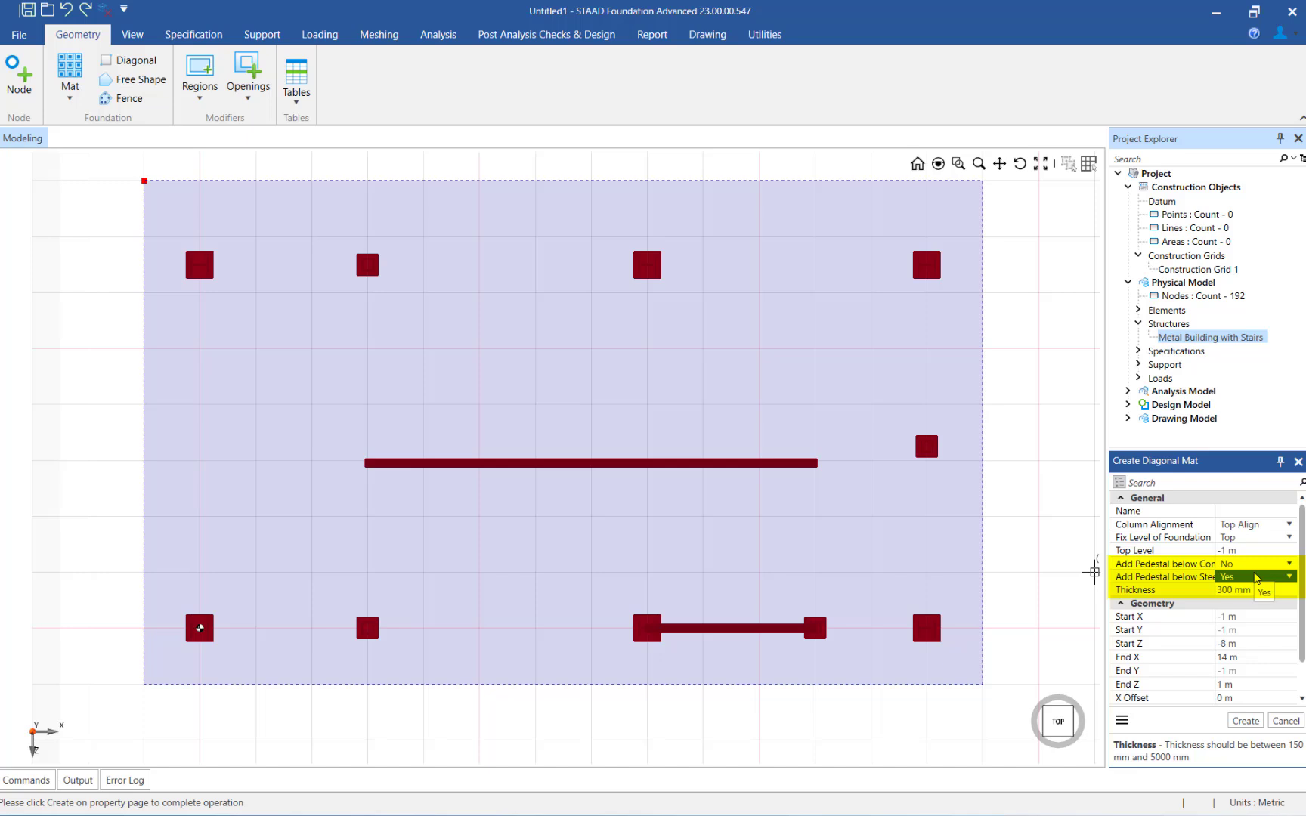
click(1295, 577)
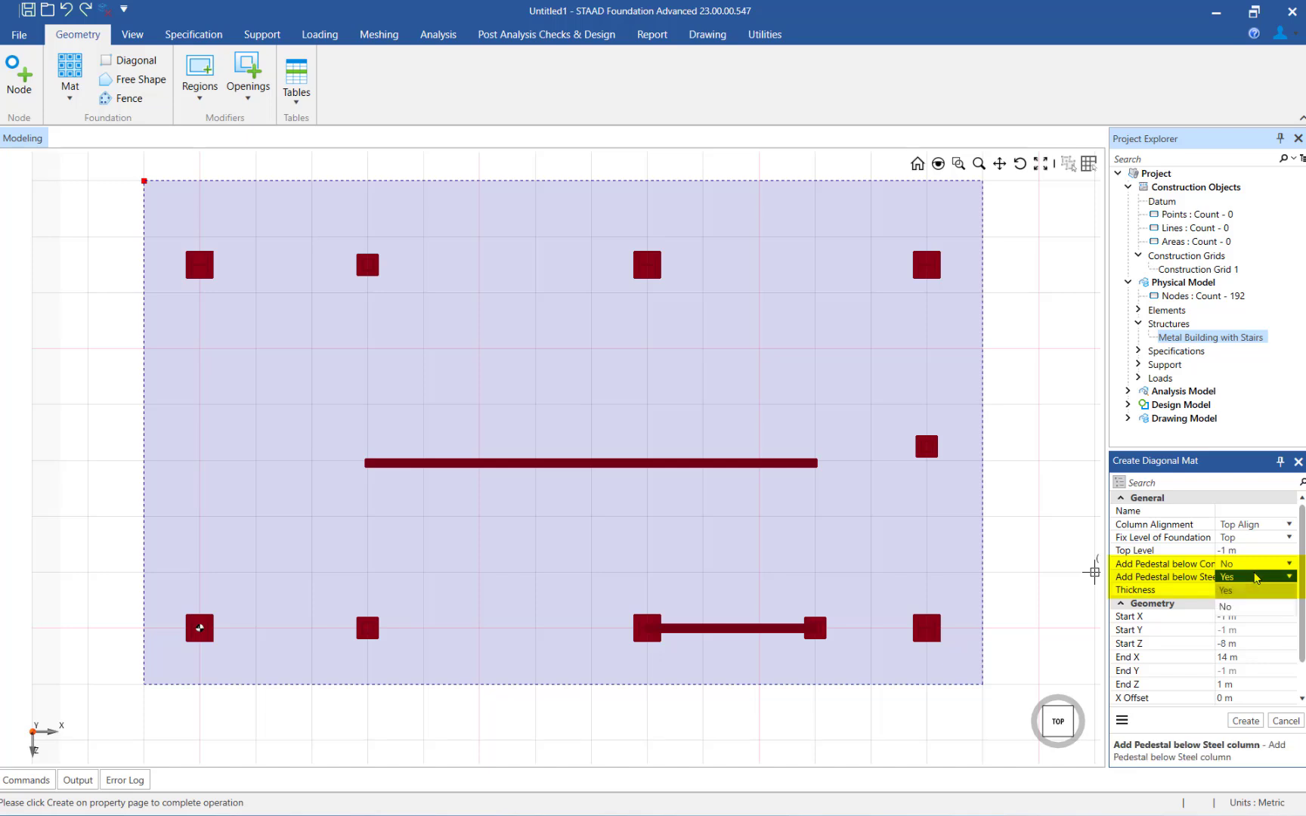
click(1261, 581)
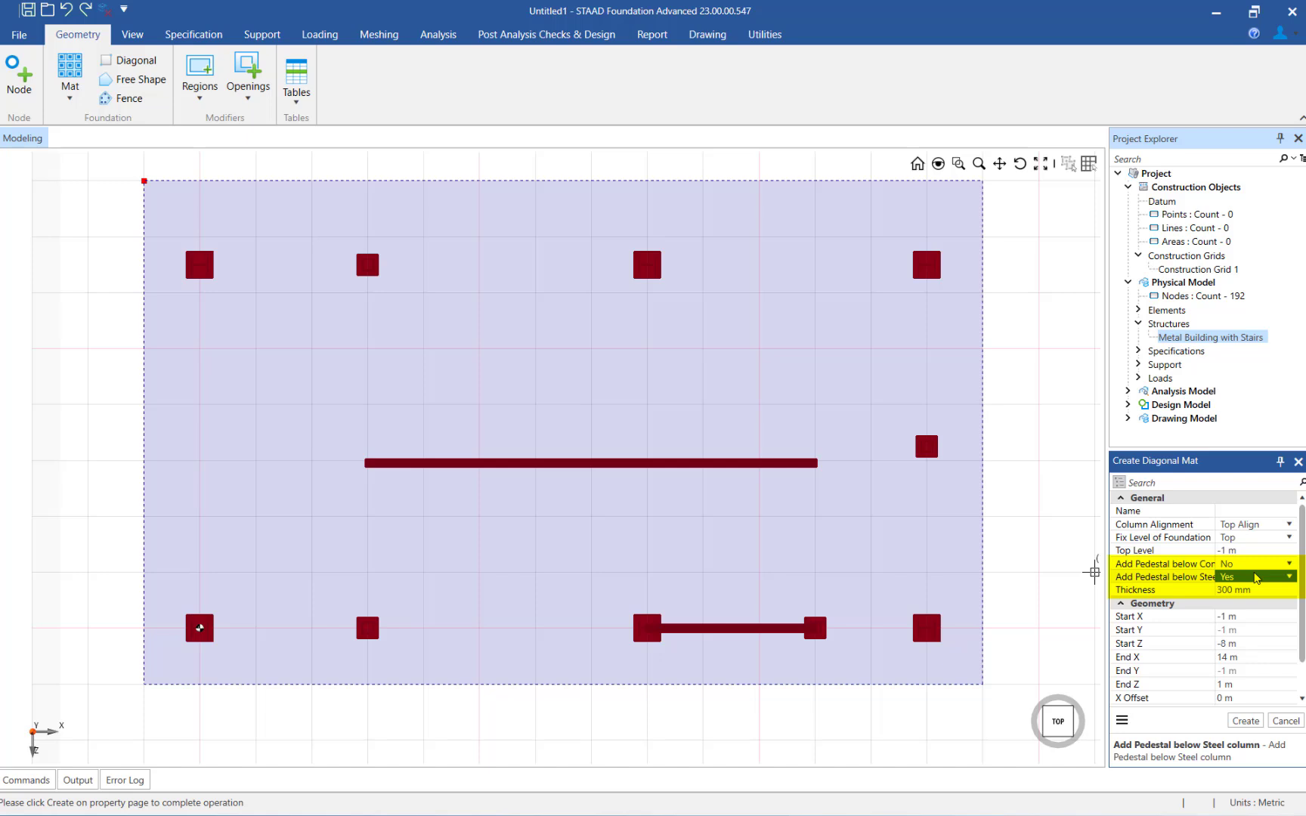
click(1235, 591)
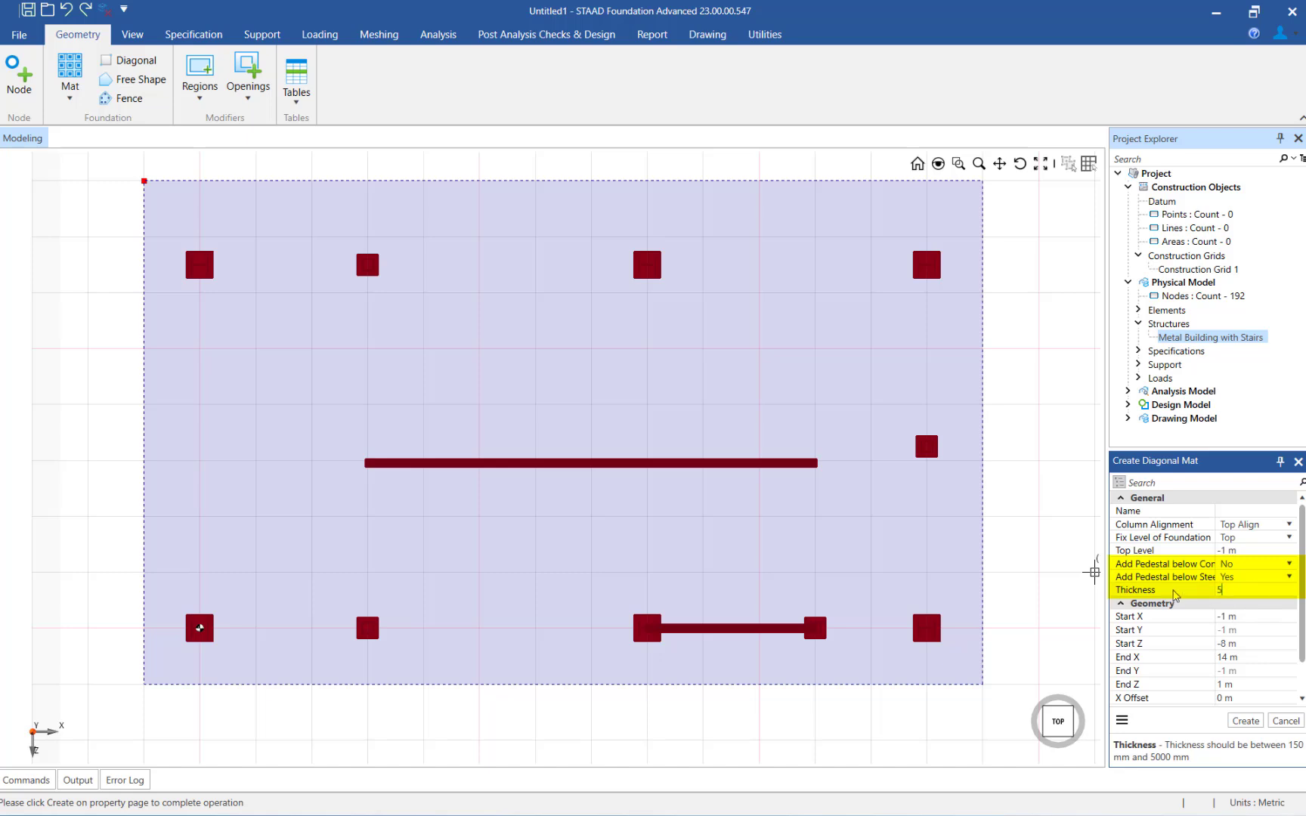
text(500 mm)
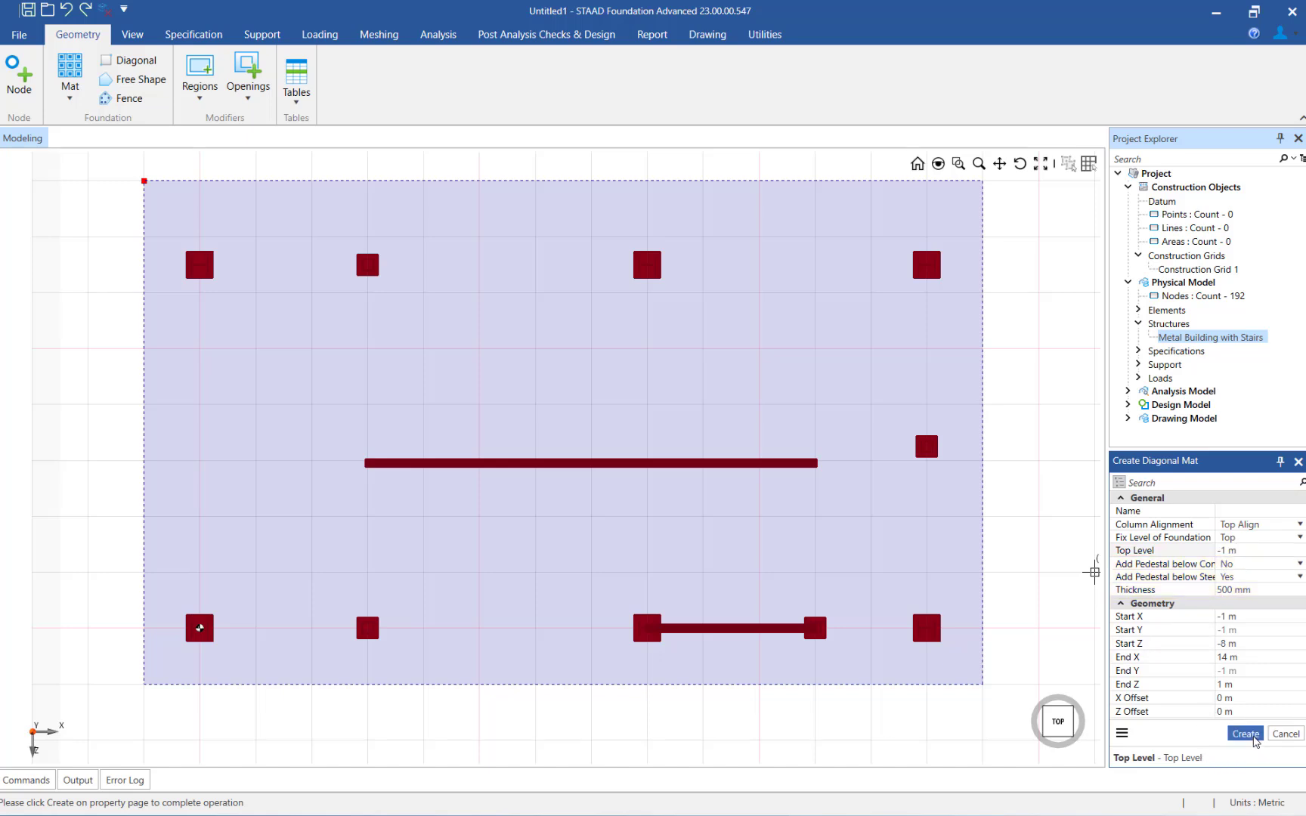
Step: Create mat MF1 with its pedestals and show it in a 3D isometric view
click(1247, 734)
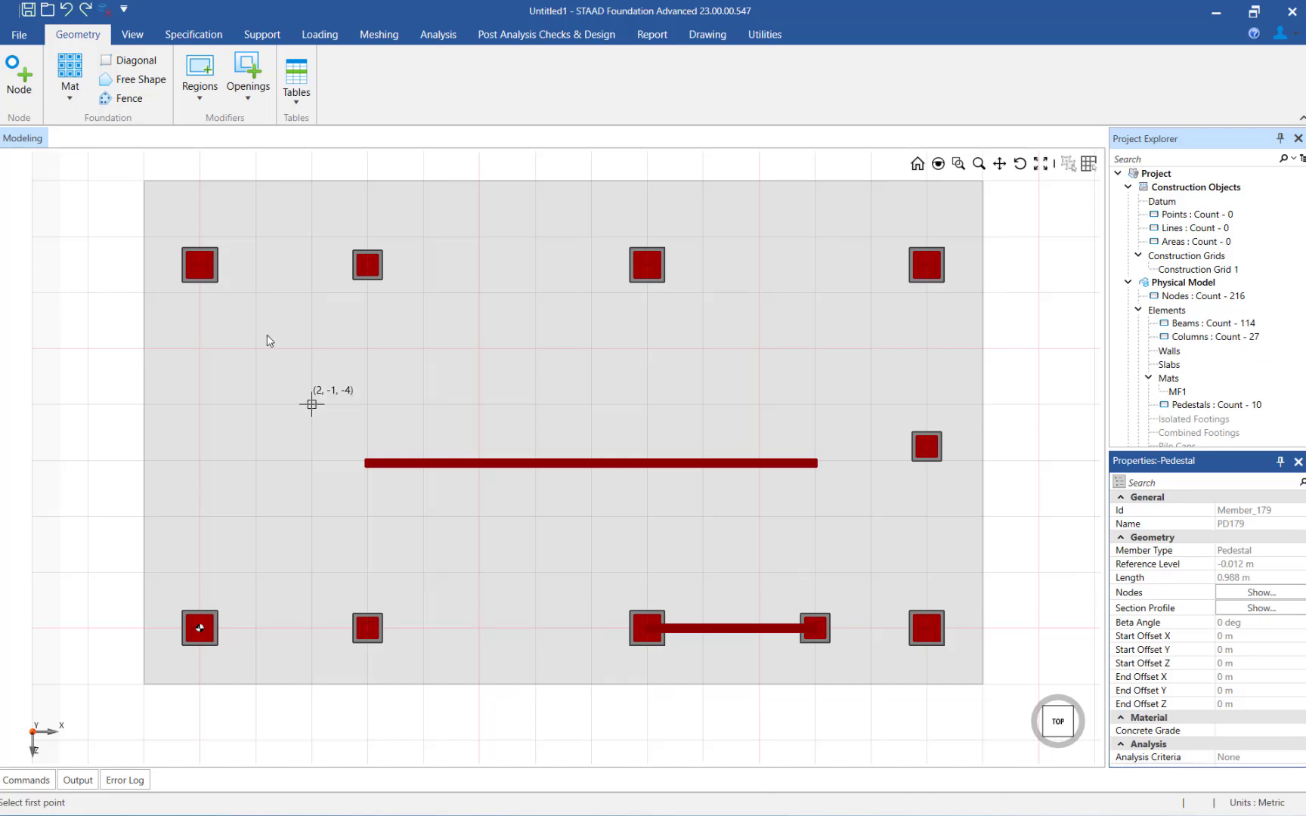
click(131, 34)
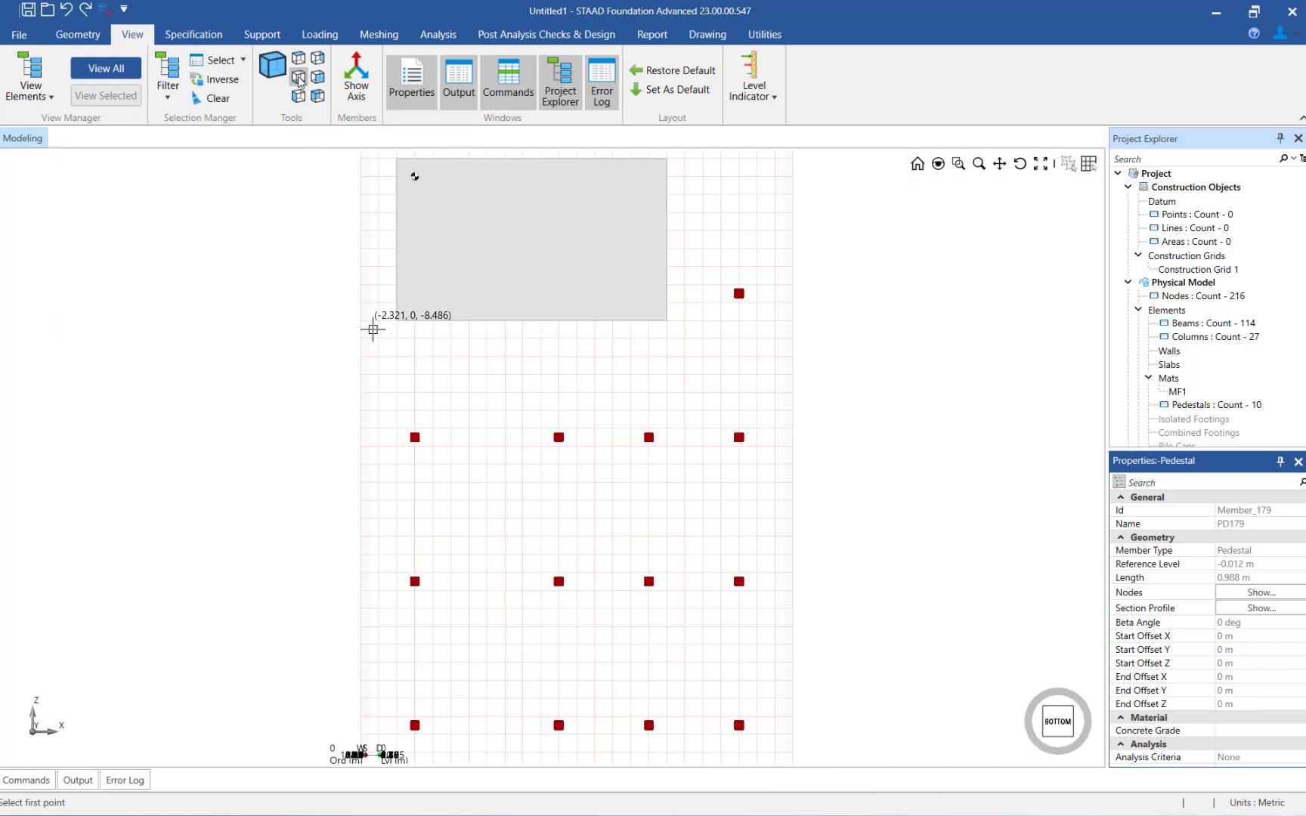
click(269, 64)
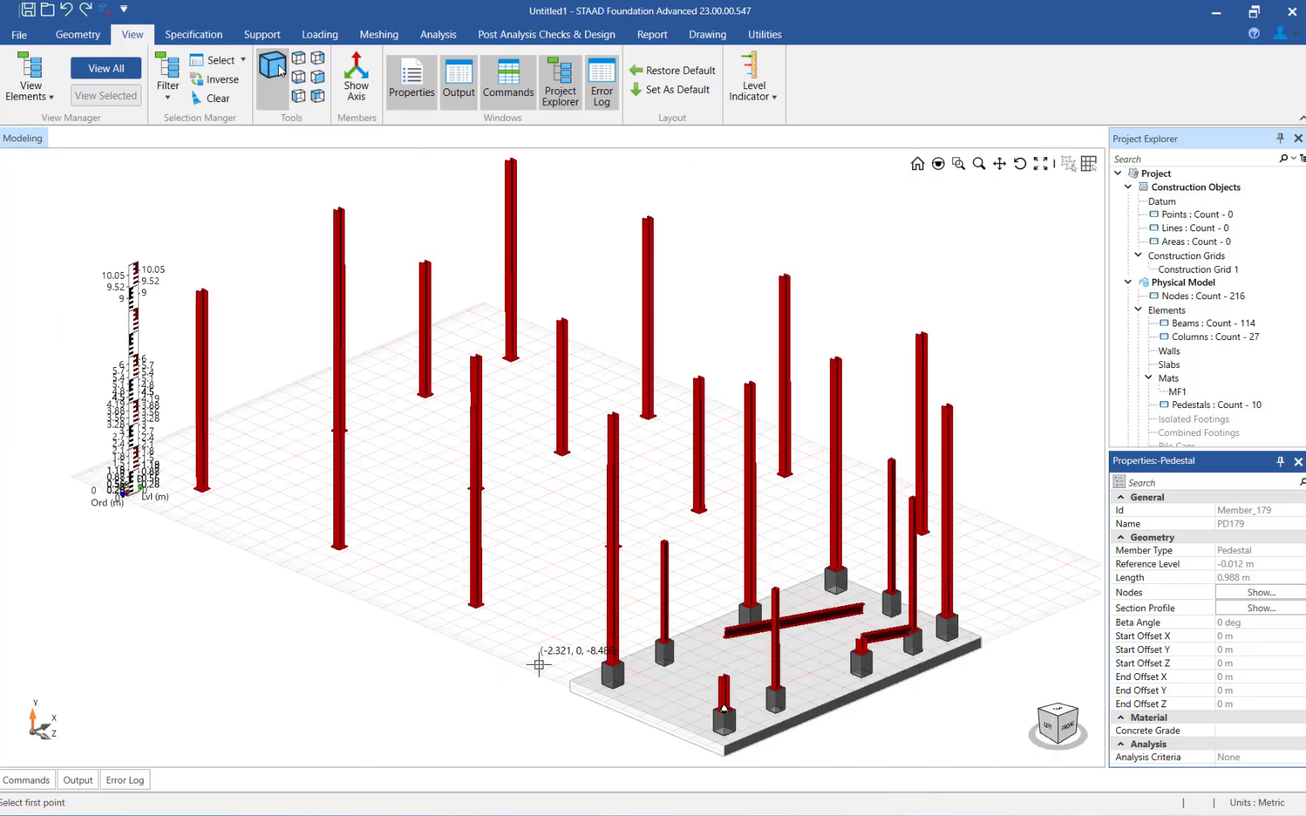
mouse_move(6, 730)
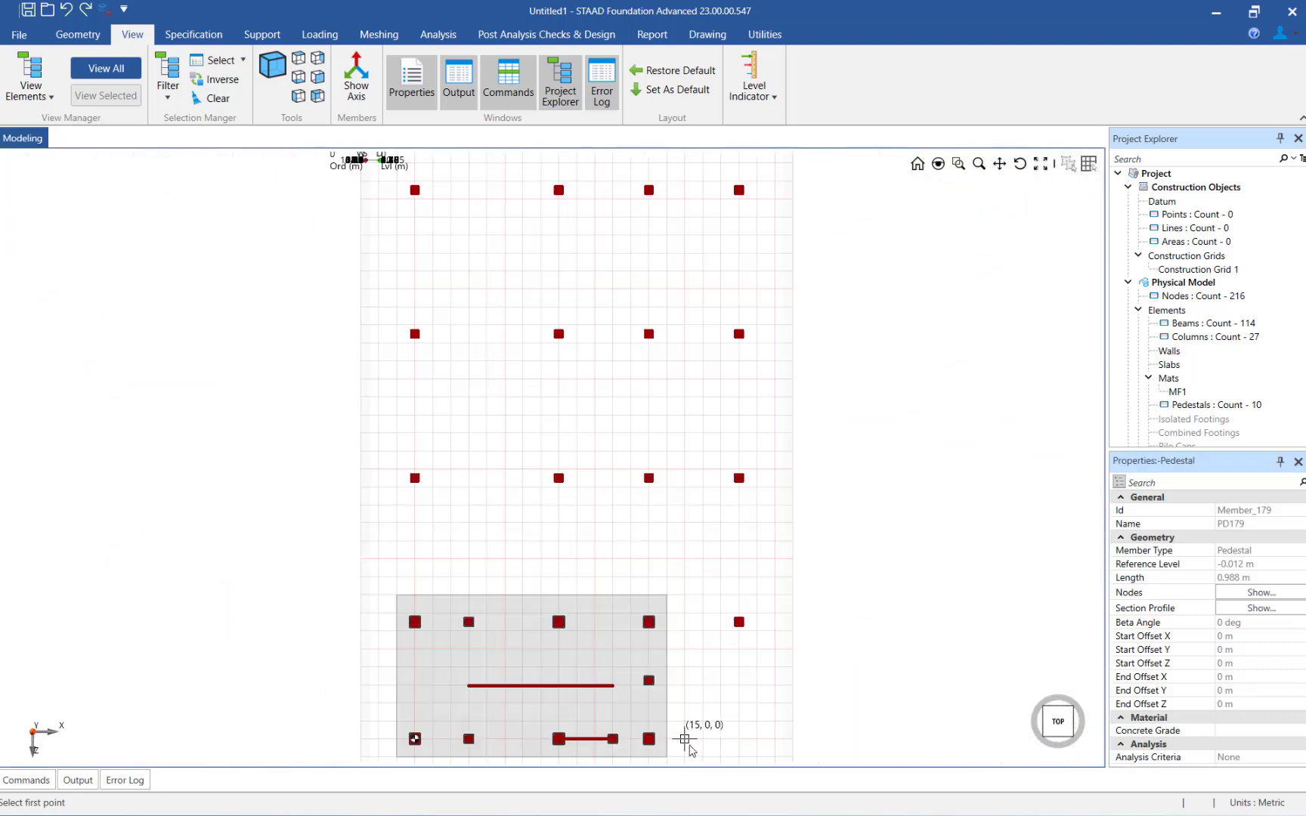
Step: Select MF1, check its corner vertices from (-1, -1, -8) to (14, -1, 1), and scroll its mat properties
click(1179, 392)
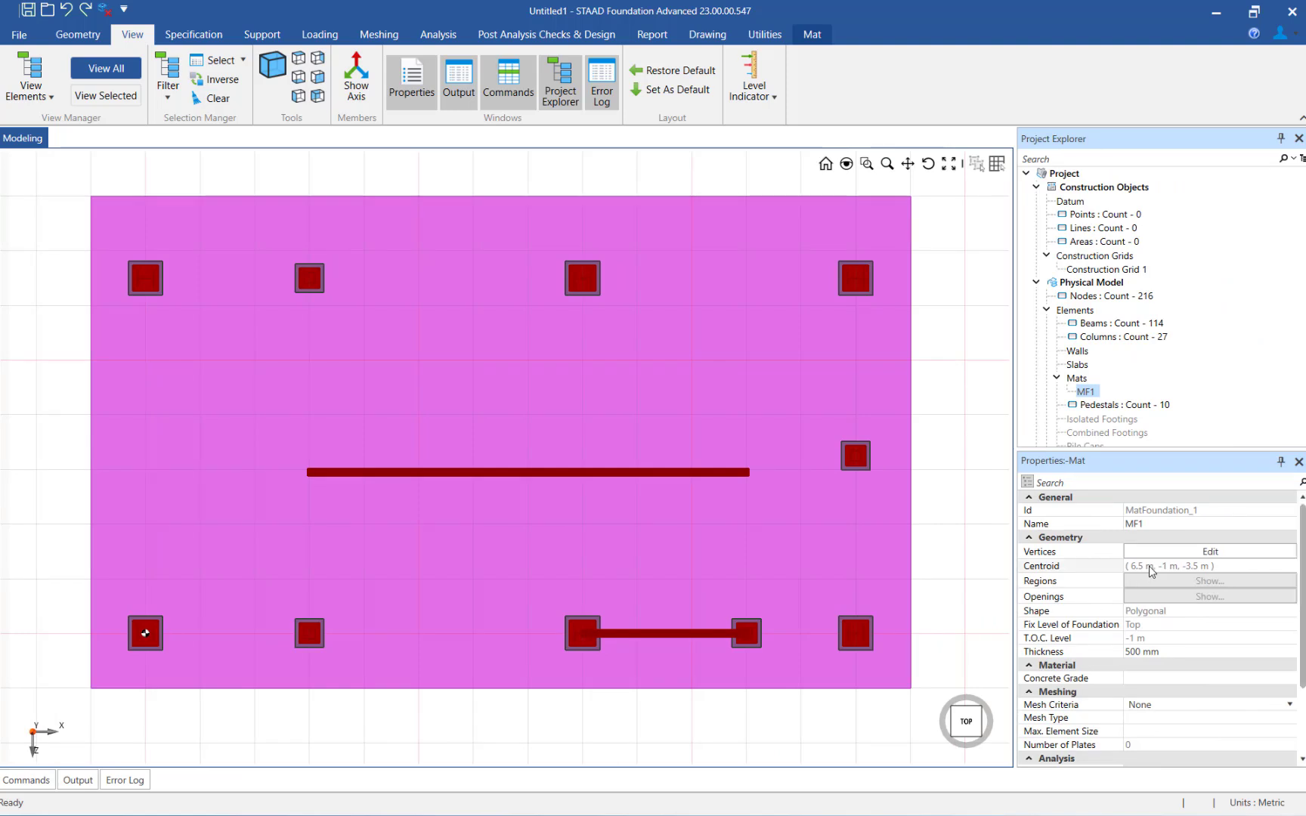
click(1213, 552)
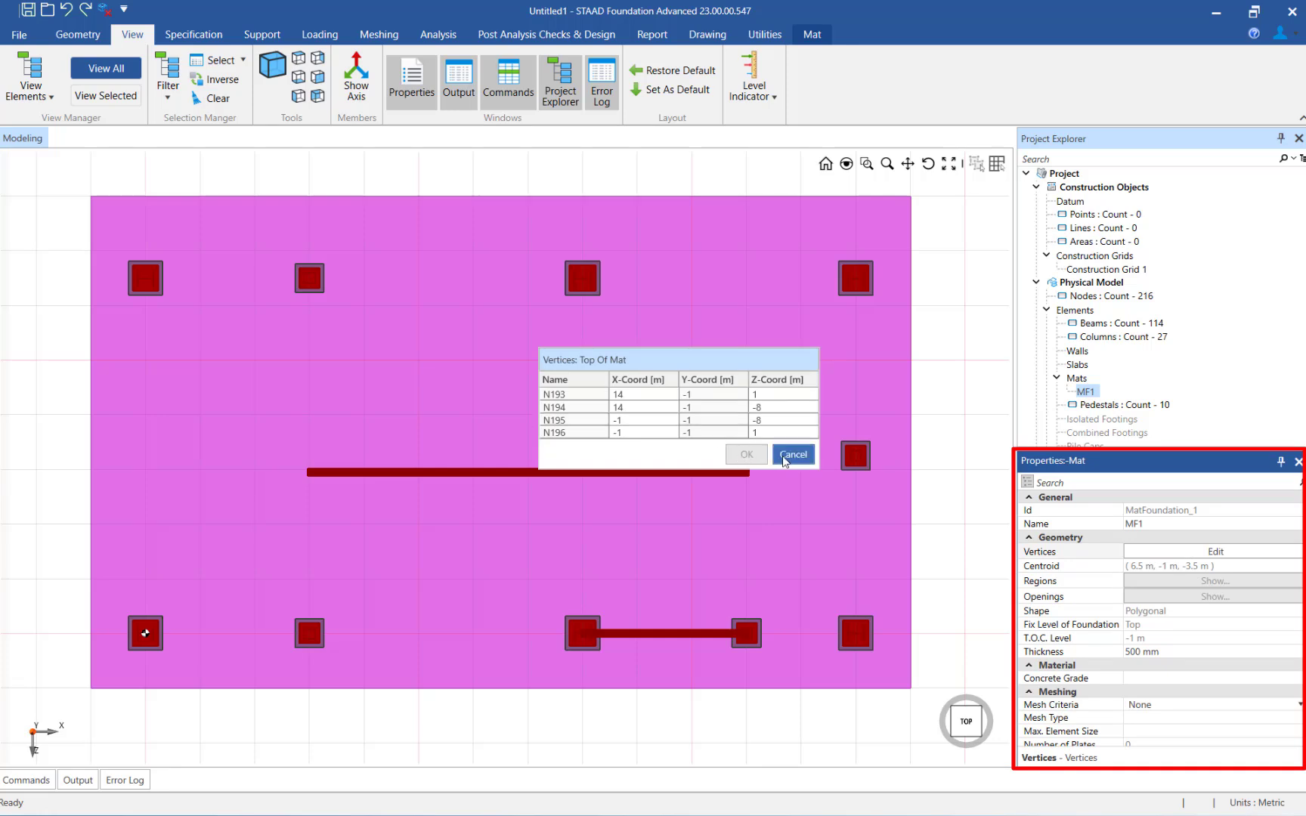
click(793, 455)
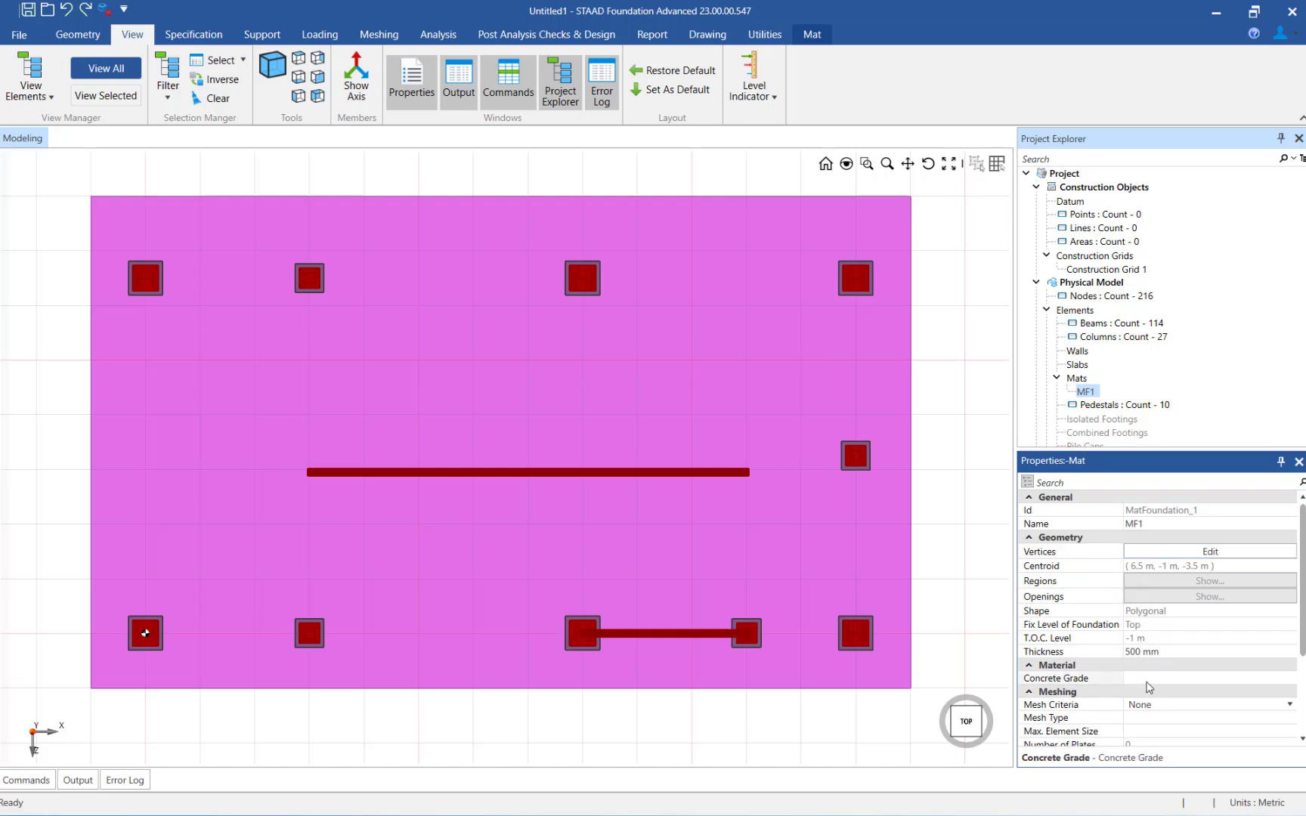
click(1209, 704)
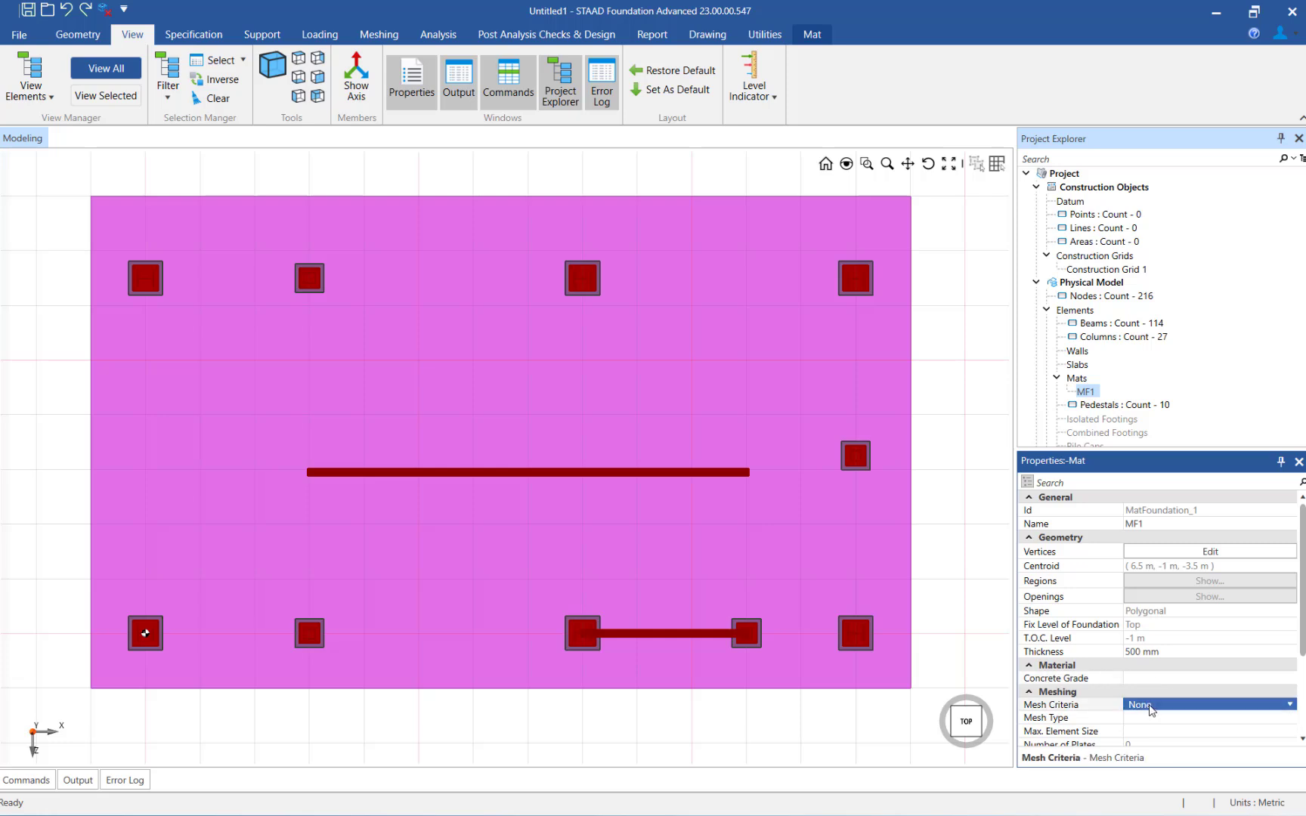
scroll(down, 3)
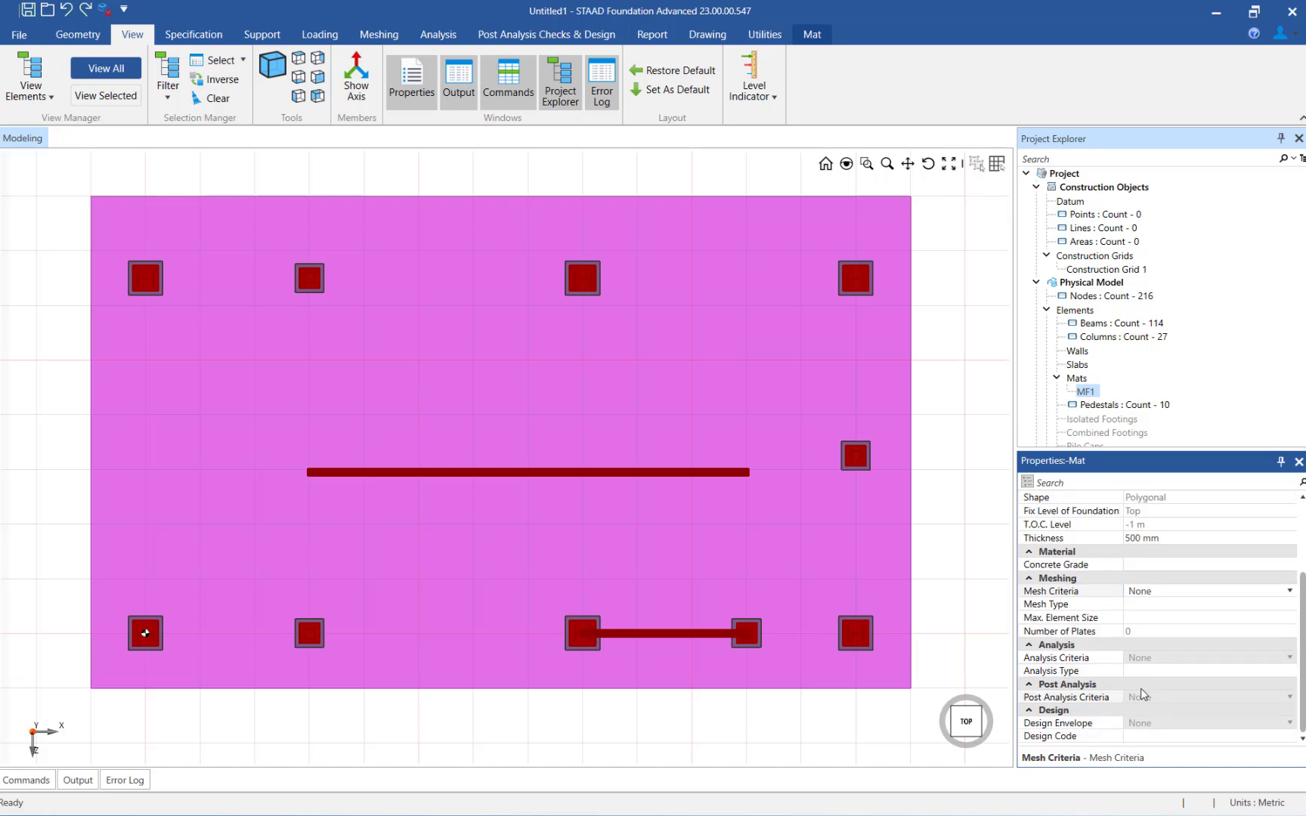